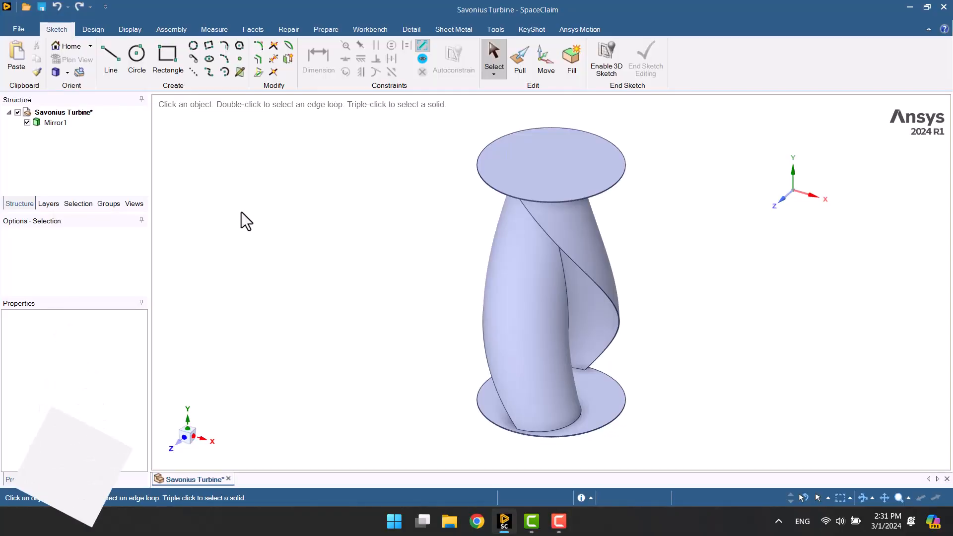
Move the Mirror1 turbine body so it sits centred on the world origin.
{"action": "left_click", "coordinate": [54, 122]}
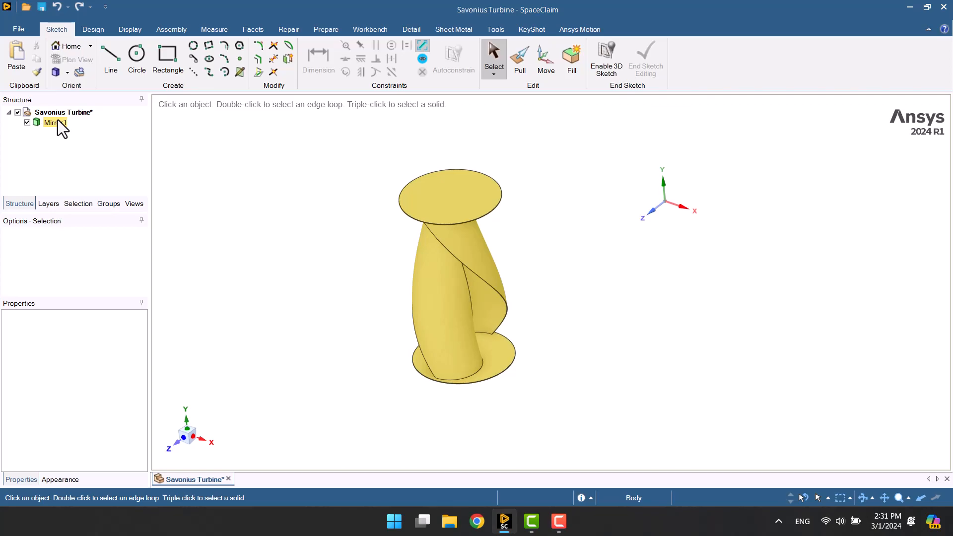
{"action": "left_click", "coordinate": [545, 57]}
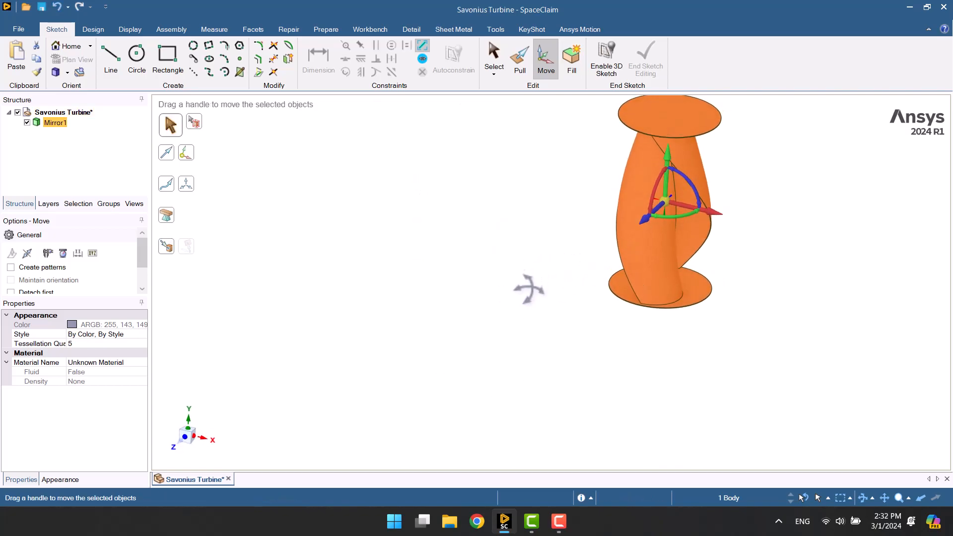
{"action": "left_click", "coordinate": [494, 59]}
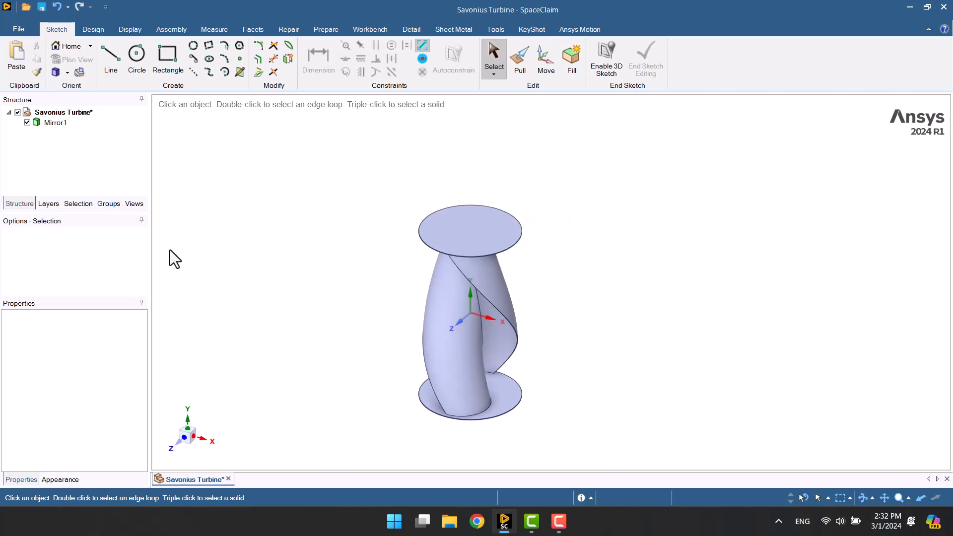
Run the Repair Extra Edges tool and remove the two extra edge sets found on the turbine.
{"action": "left_click", "coordinate": [288, 29]}
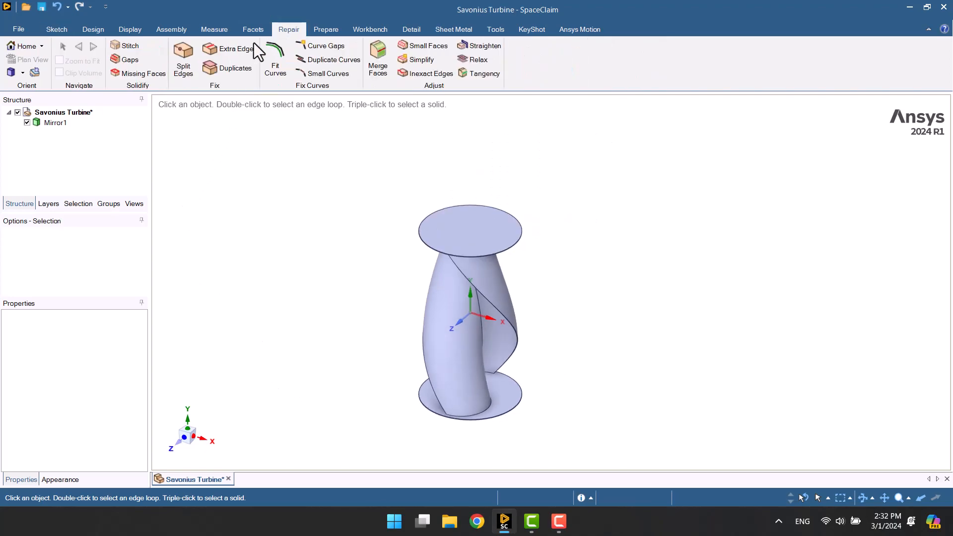
{"action": "left_click", "coordinate": [237, 49]}
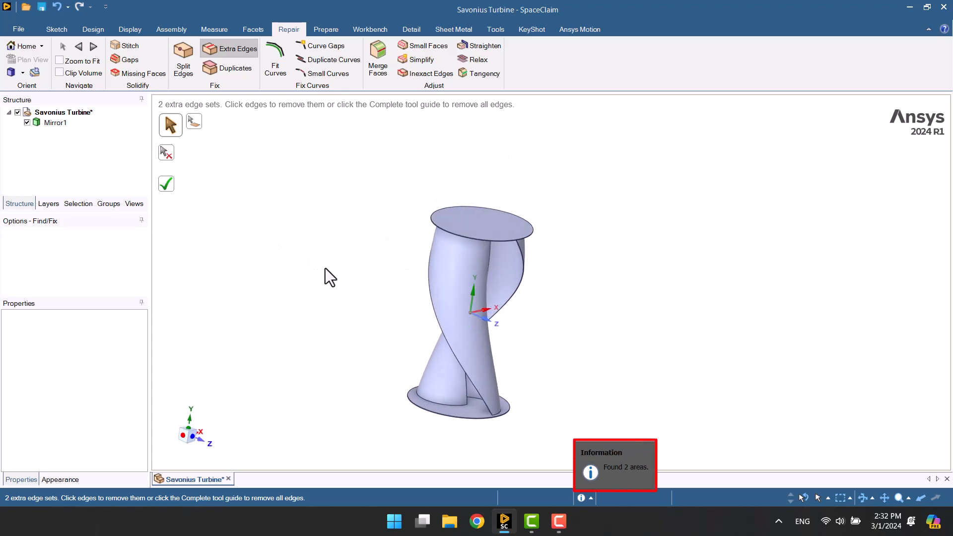
{"action": "left_click", "coordinate": [166, 184]}
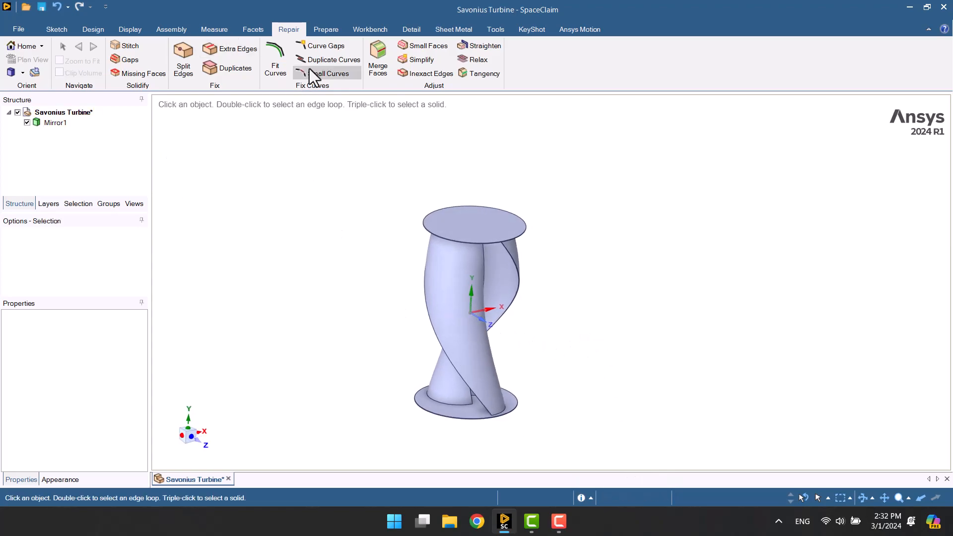
{"action": "left_click", "coordinate": [325, 28]}
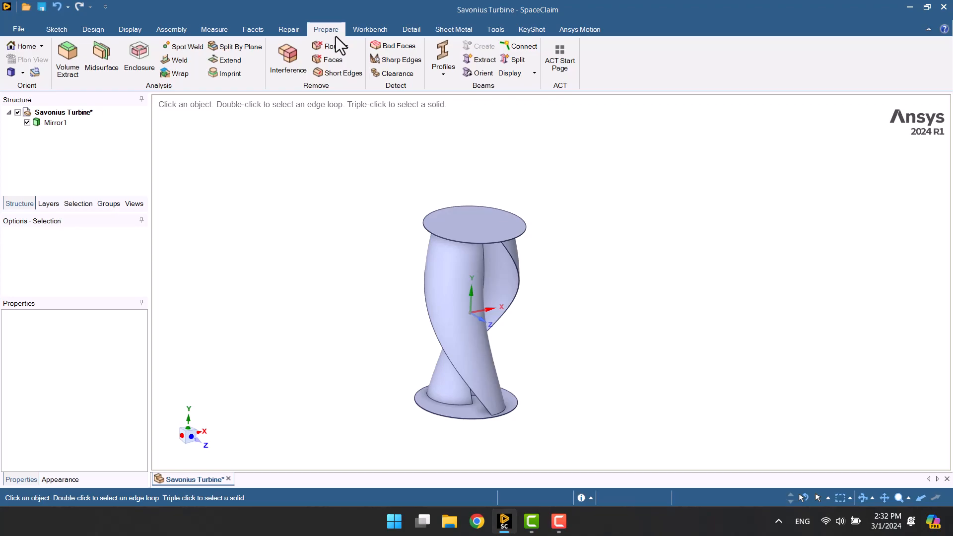
Create a cylindrical enclosure around the turbine body with a 10 mm cushion.
{"action": "left_click", "coordinate": [139, 58]}
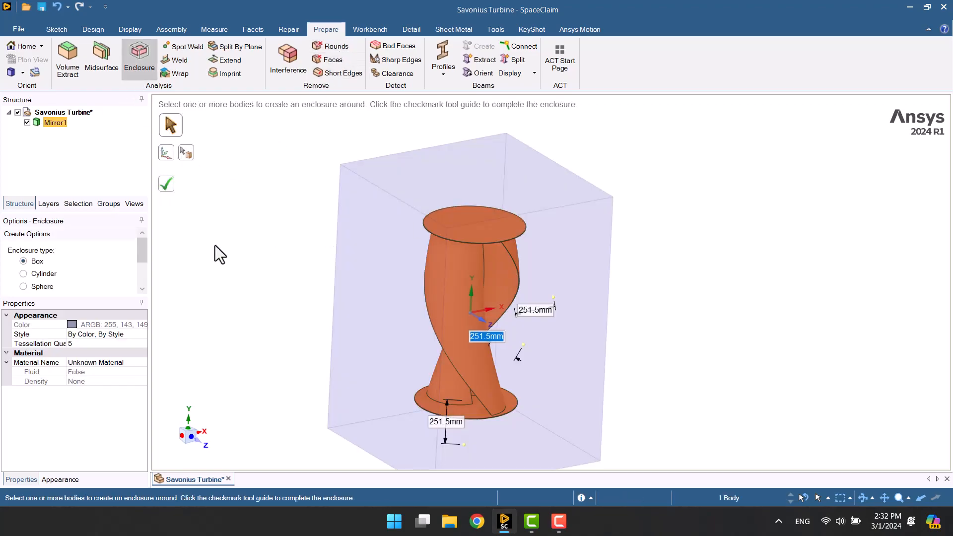
{"action": "left_click", "coordinate": [23, 274]}
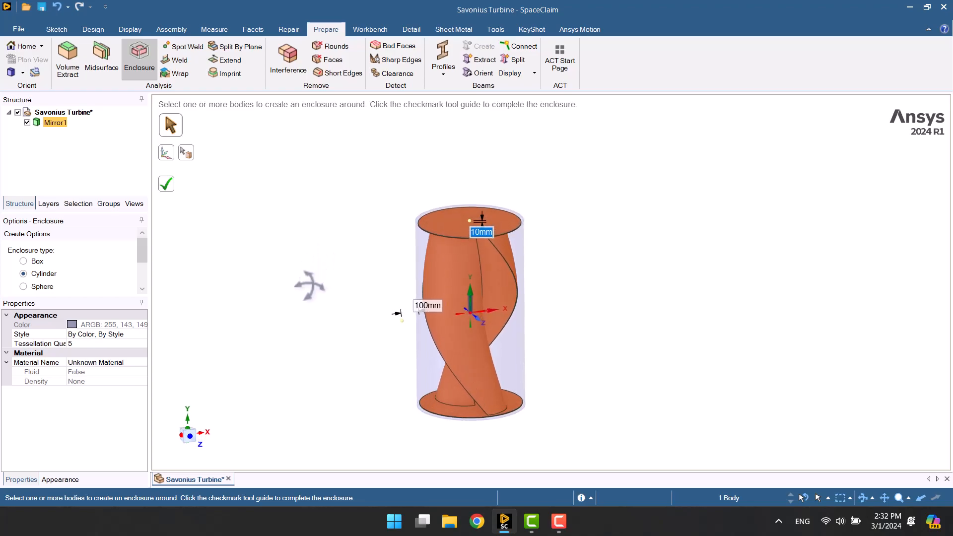
{"action": "left_click", "coordinate": [166, 184]}
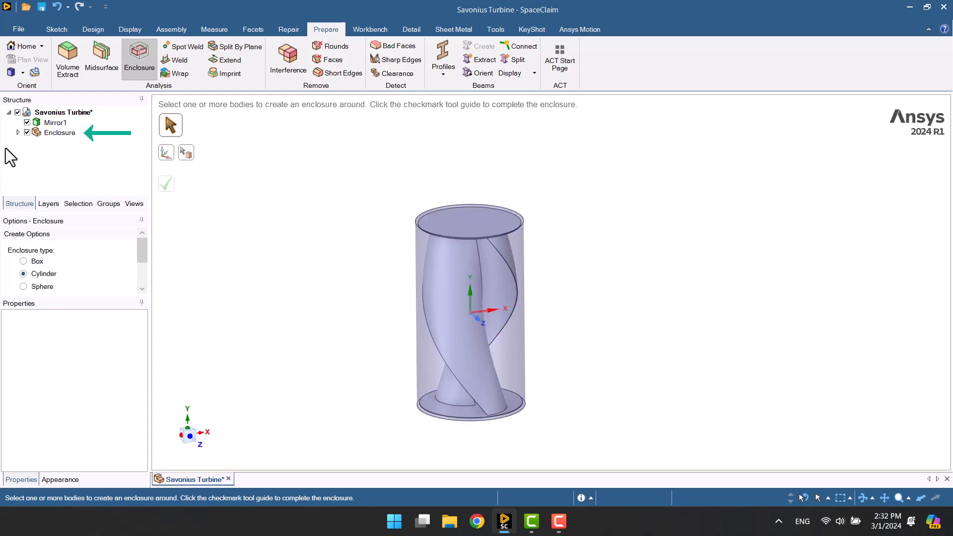
{"action": "left_click", "coordinate": [54, 122]}
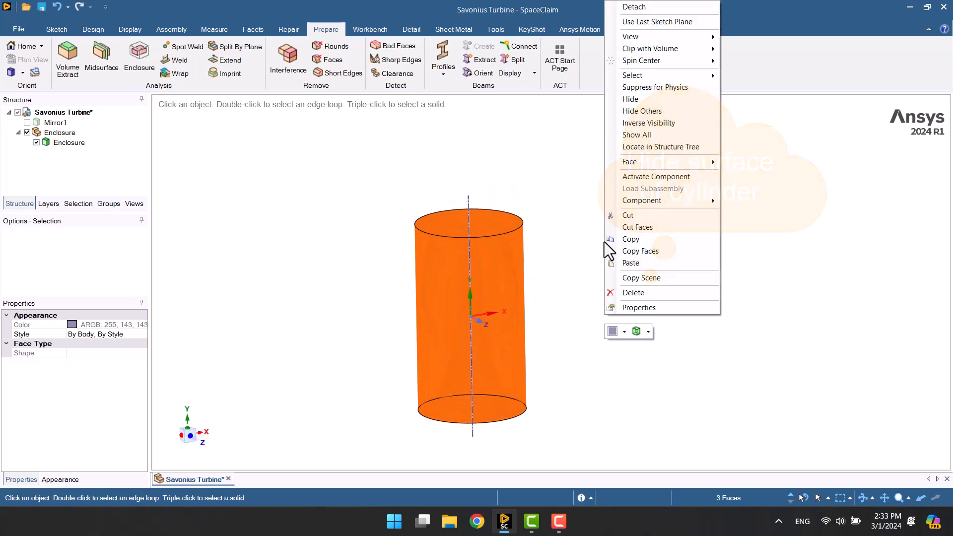
{"action": "mouse_move", "coordinate": [630, 161]}
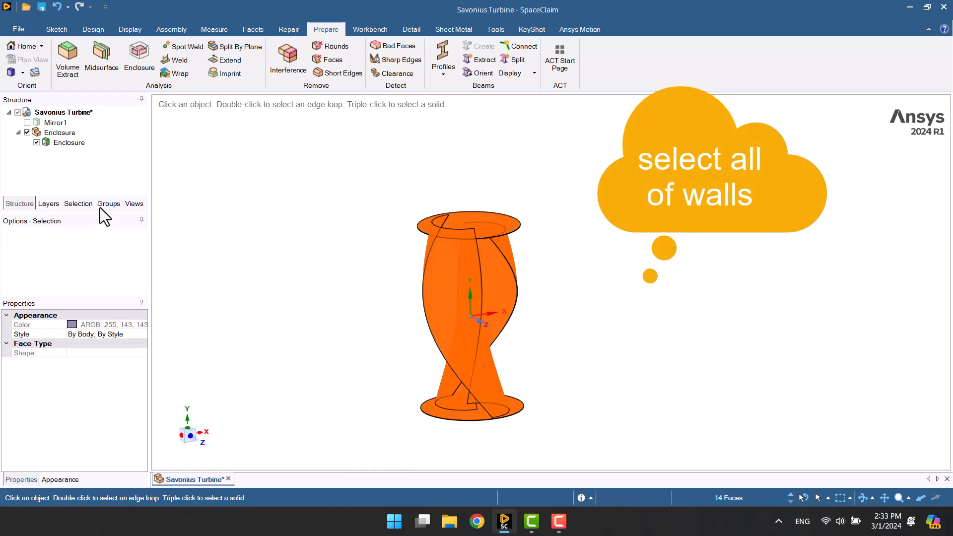
Save the 14 selected turbine faces as a named selection called Walls.
{"action": "left_click", "coordinate": [108, 203]}
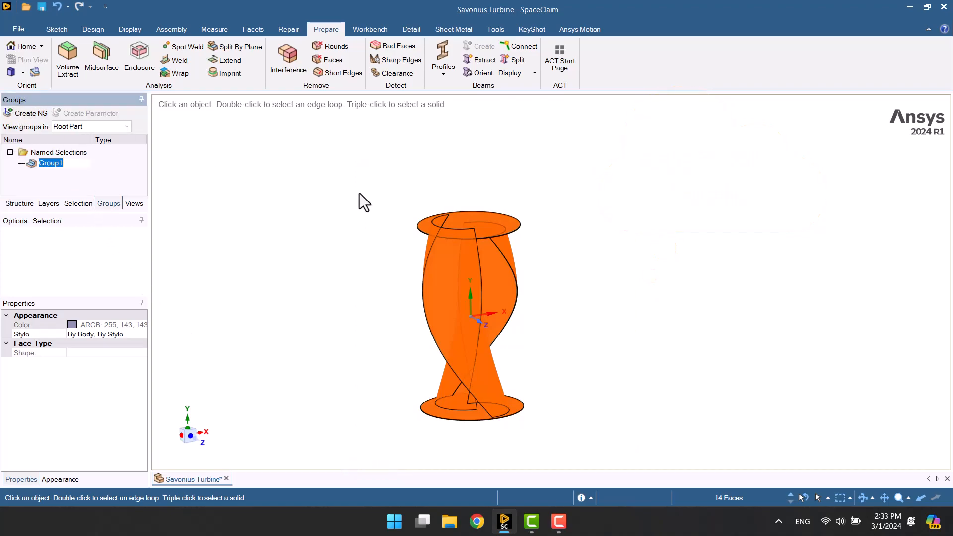
{"action": "type", "text": "Walls"}
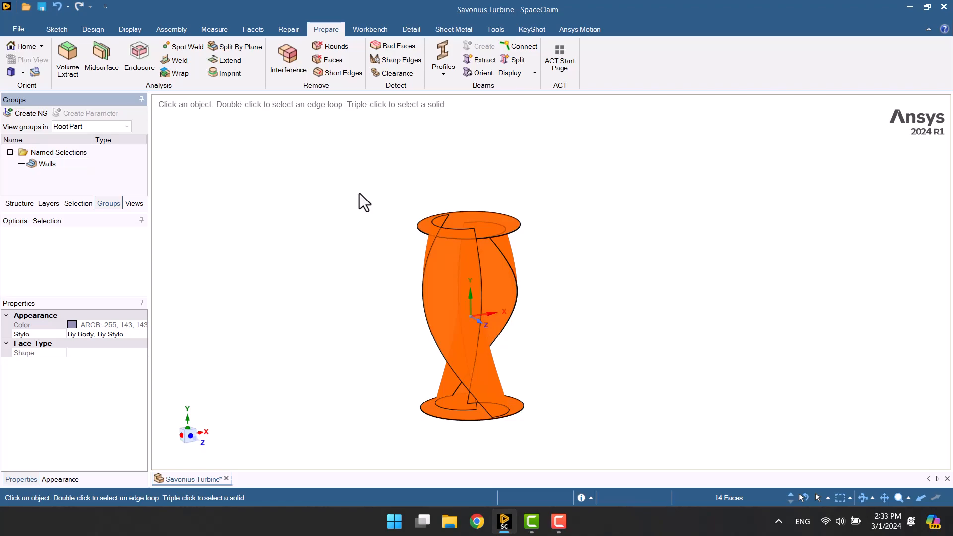
{"action": "left_click", "coordinate": [361, 206]}
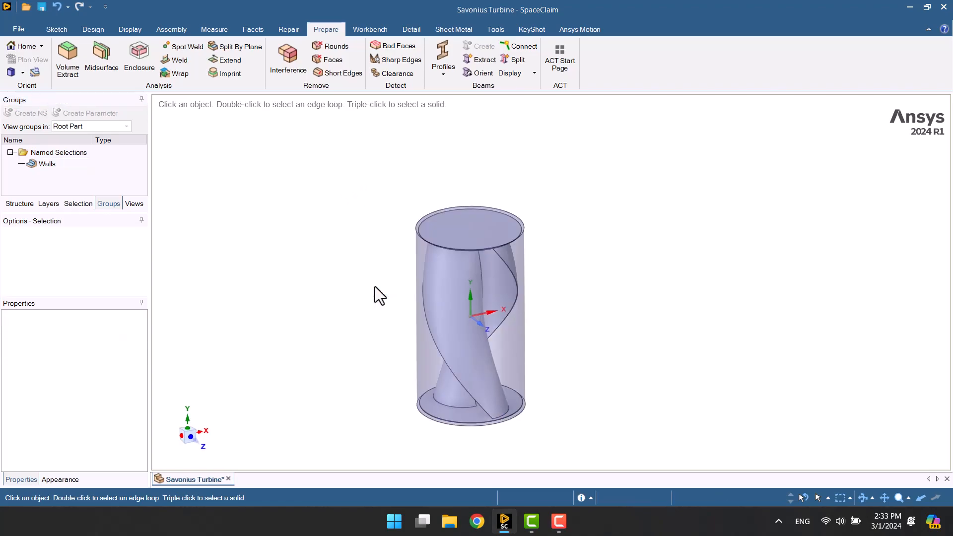
Hide the Mirror1 turbine body and bring the enclosure cylinder to root as Rotating.
{"action": "left_click", "coordinate": [19, 203]}
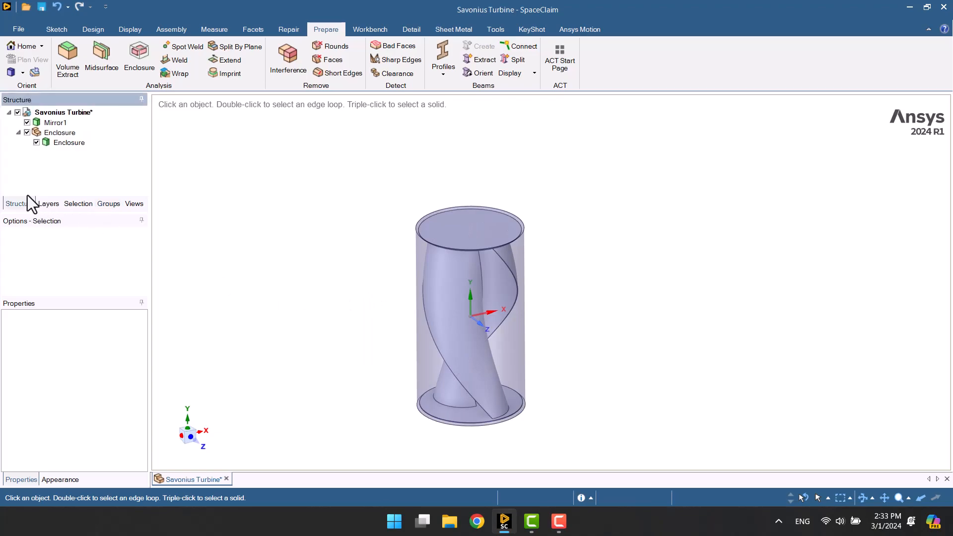
{"action": "left_click", "coordinate": [54, 122]}
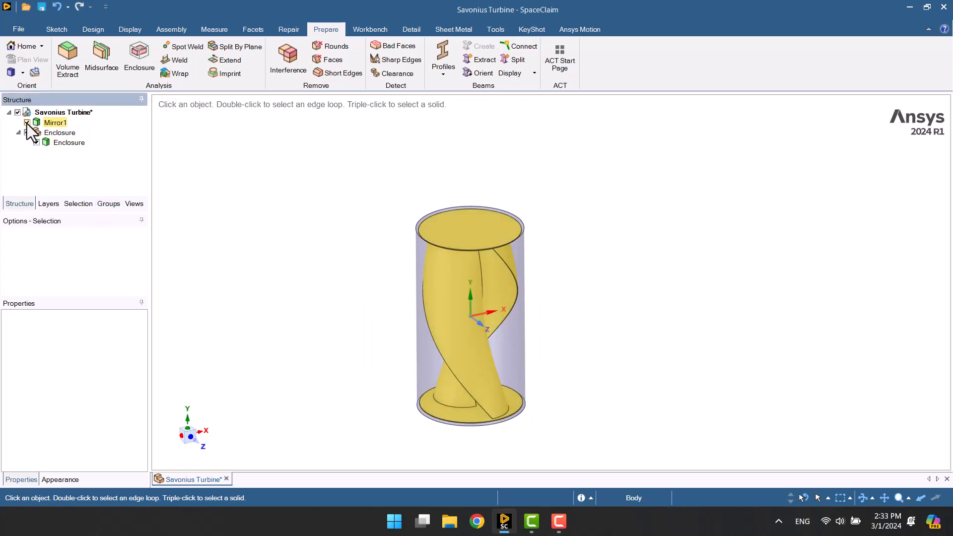
{"action": "left_click", "coordinate": [60, 132]}
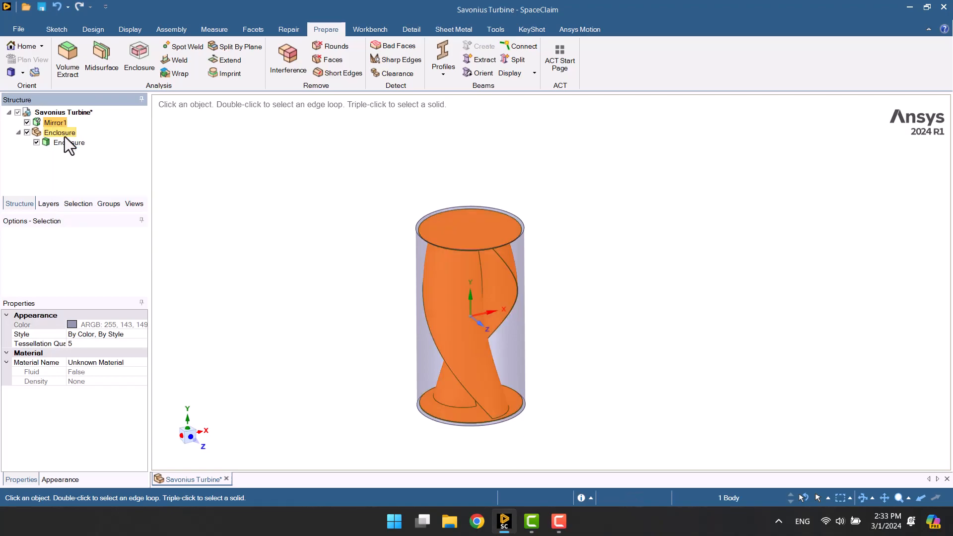
{"action": "left_click", "coordinate": [27, 122]}
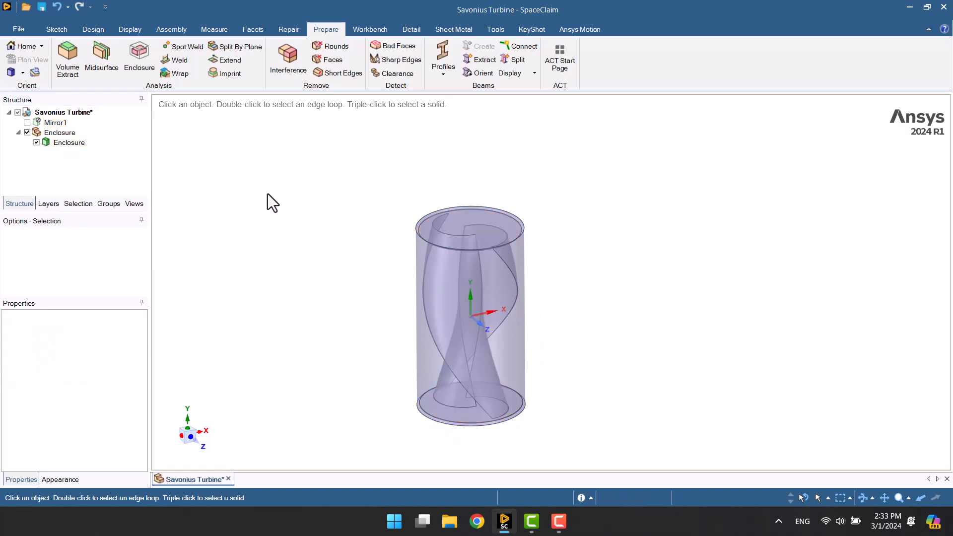
{"action": "left_click", "coordinate": [69, 142]}
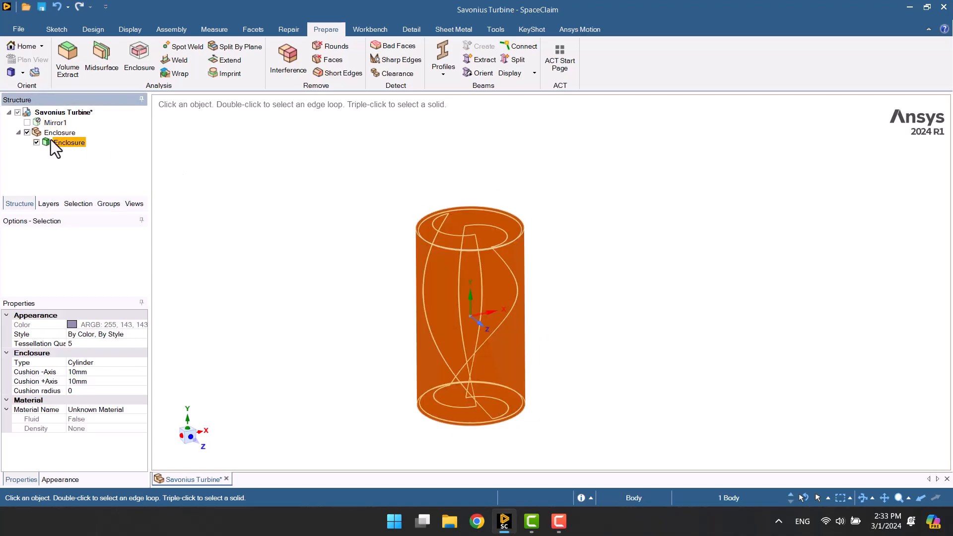
{"action": "right_click", "coordinate": [69, 142]}
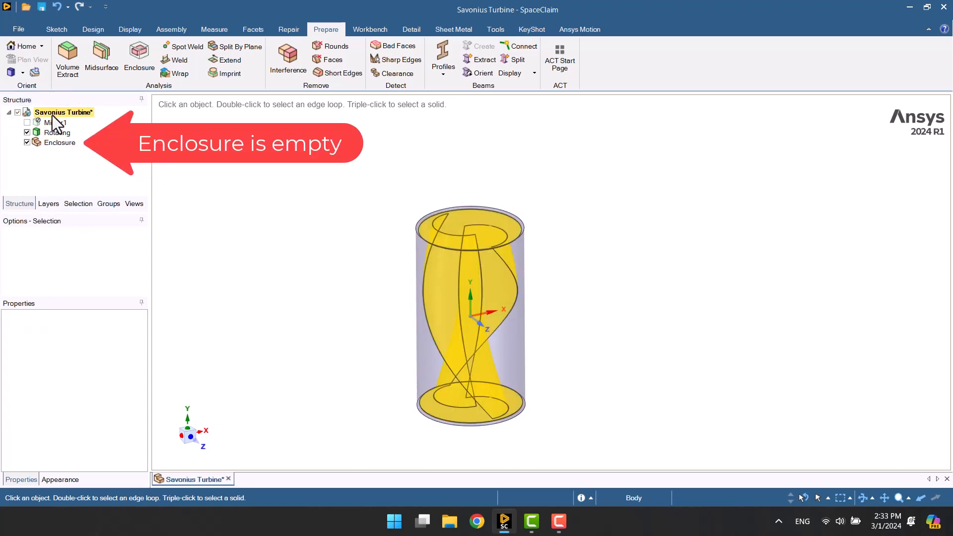
Delete the now-empty Enclosure component from the Savonius Turbine root part.
{"action": "right_click", "coordinate": [63, 112]}
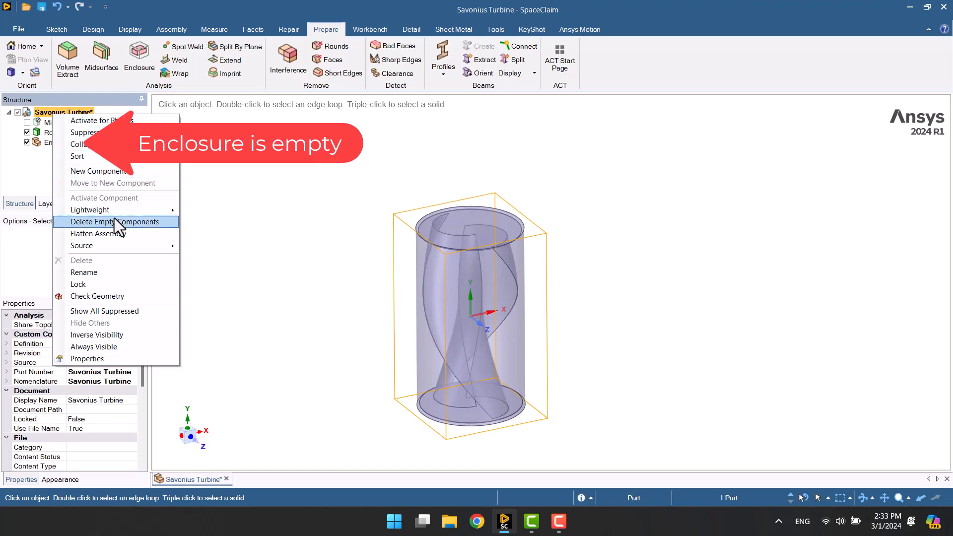
{"action": "left_click", "coordinate": [116, 222]}
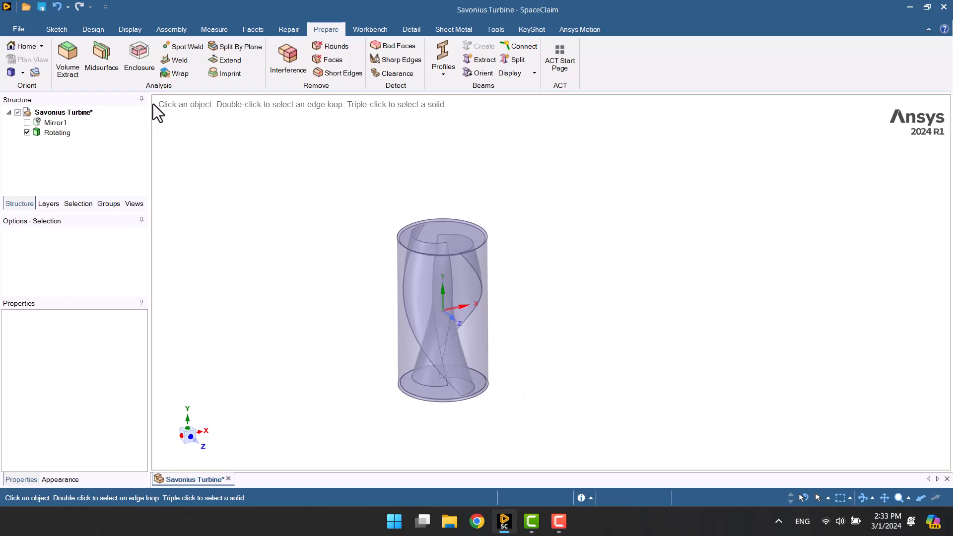
Create a box enclosure around Rotating with 5000, 4000 and 8000 mm cushion distances.
{"action": "left_click", "coordinate": [139, 54]}
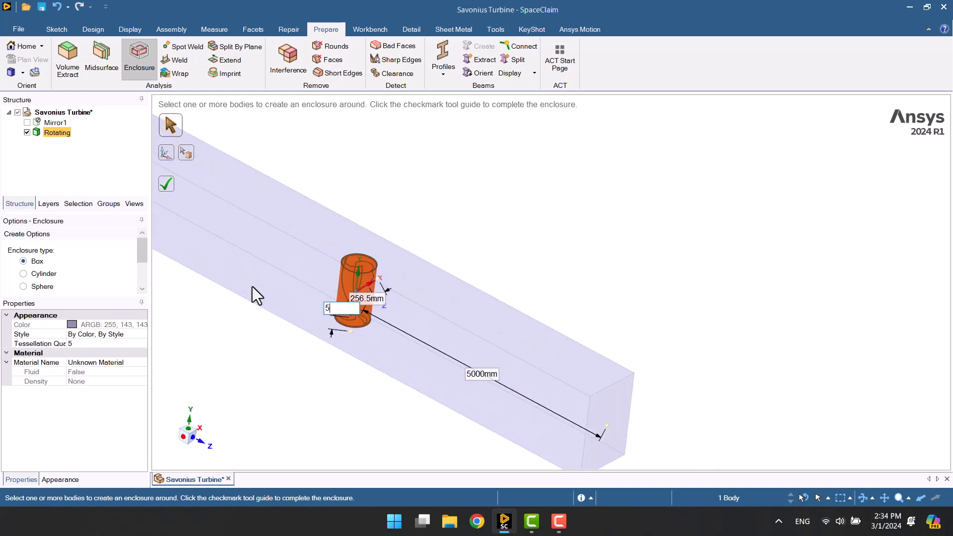
{"action": "type", "text": "5000mm"}
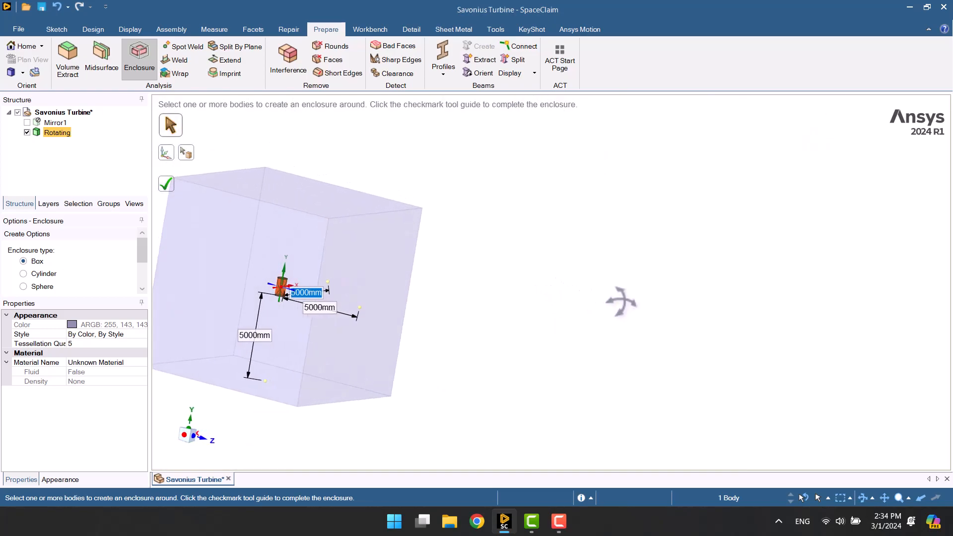
{"action": "type", "text": "40"}
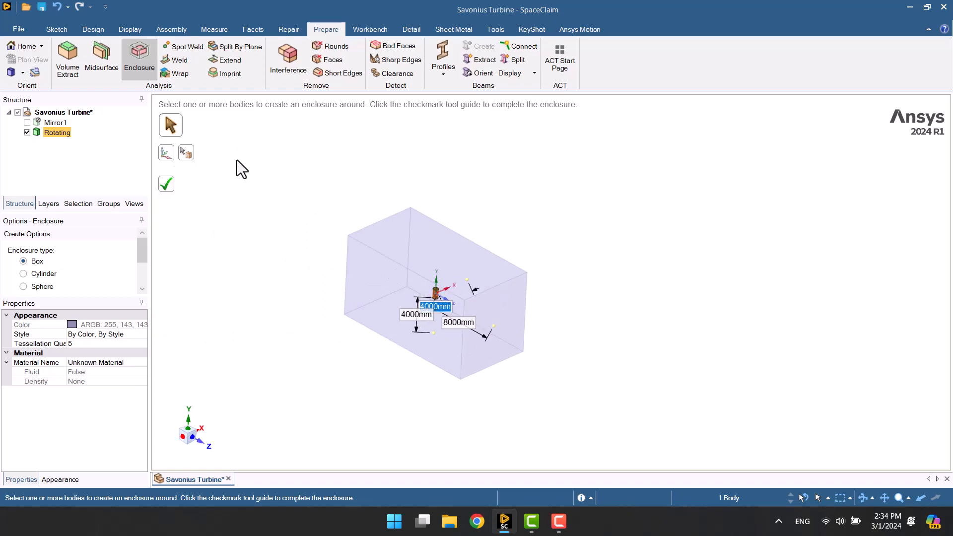
{"action": "left_click", "coordinate": [166, 184]}
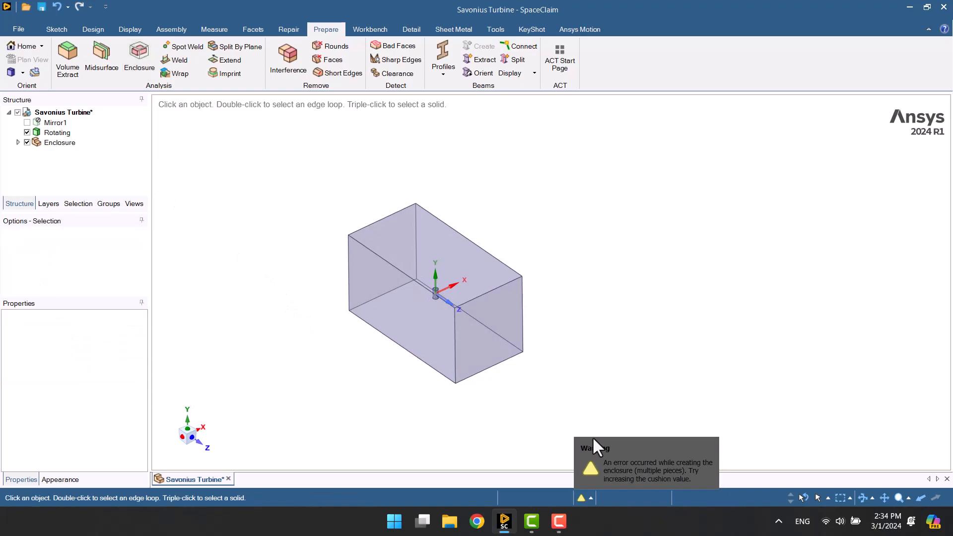
Move the Enclosure body to root beside Rotating, dropping the duplicate inner piece, and show it again.
{"action": "left_click", "coordinate": [58, 132]}
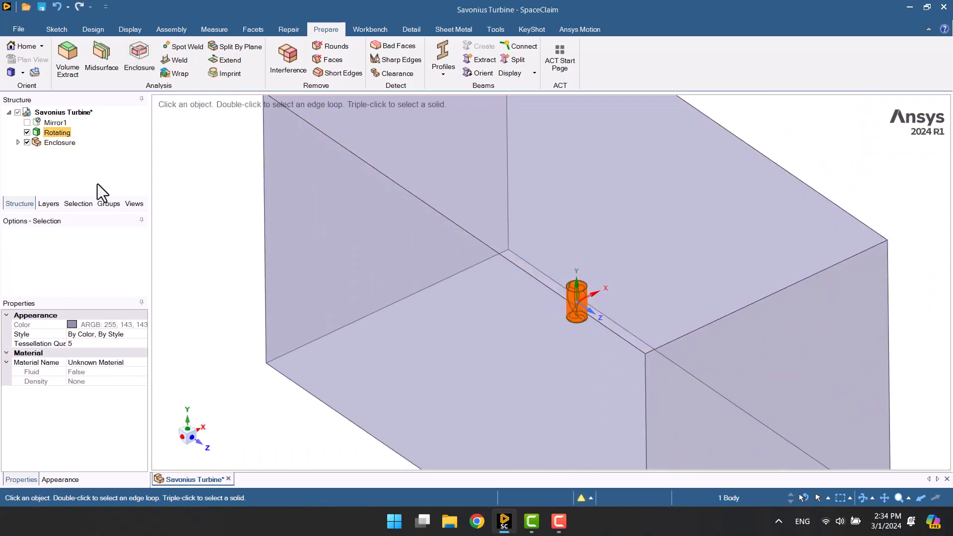
{"action": "left_click", "coordinate": [18, 142]}
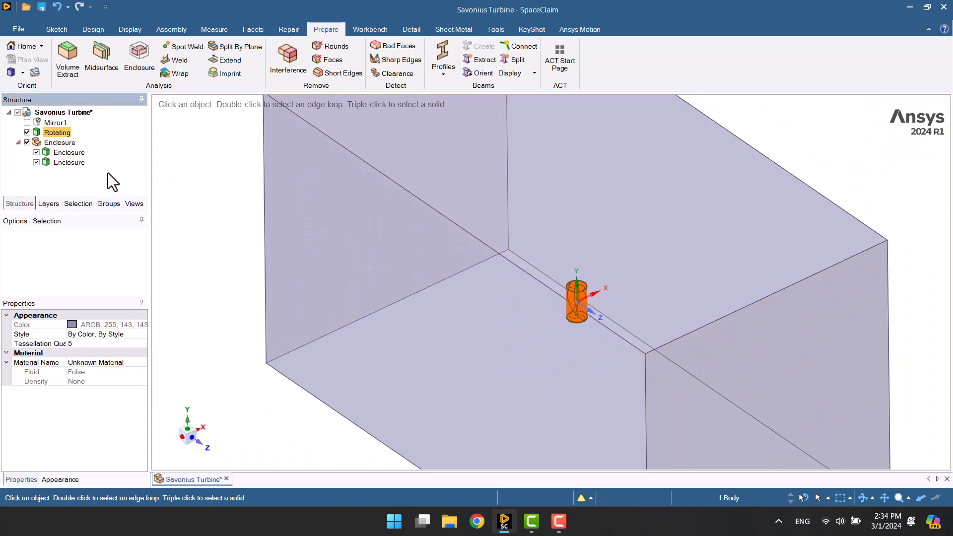
{"action": "left_click", "coordinate": [68, 152]}
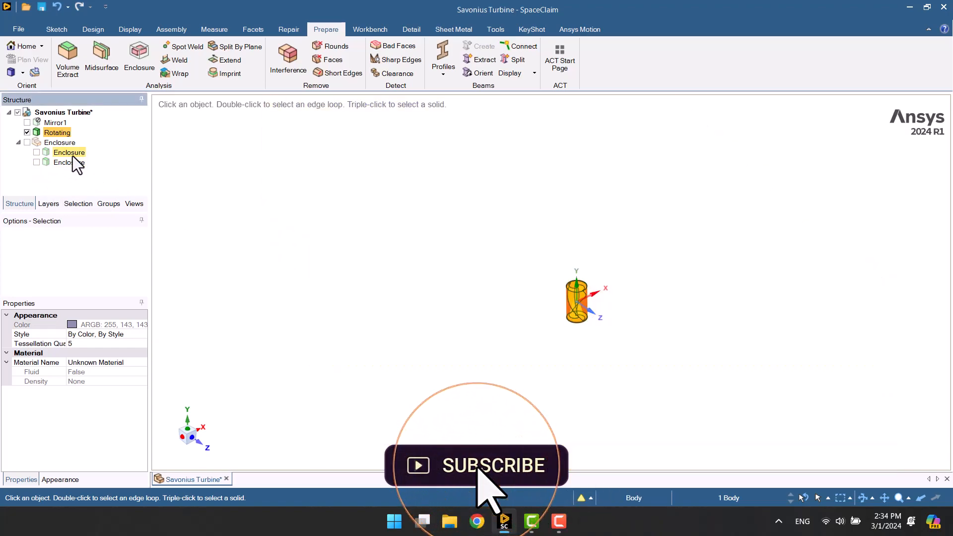
{"action": "right_click", "coordinate": [69, 152]}
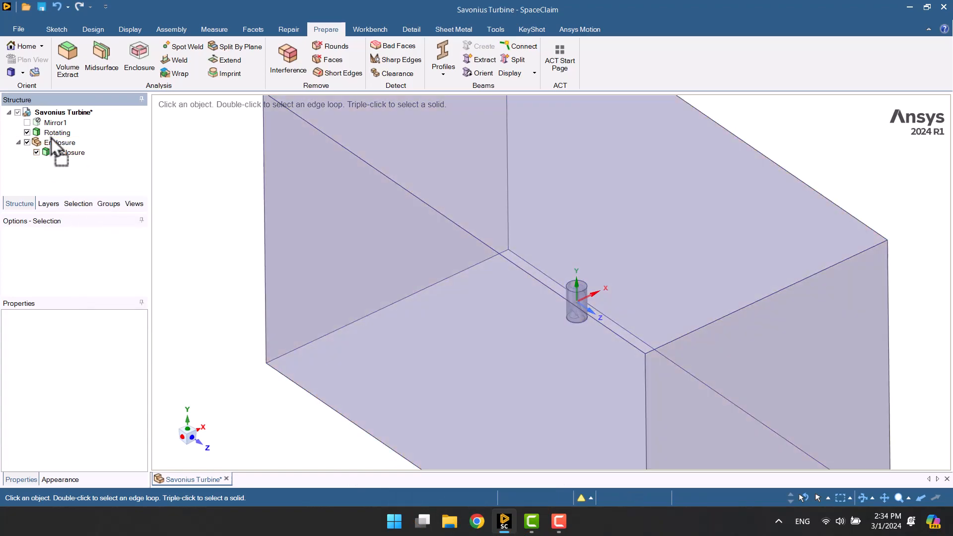
{"action": "left_click", "coordinate": [64, 112]}
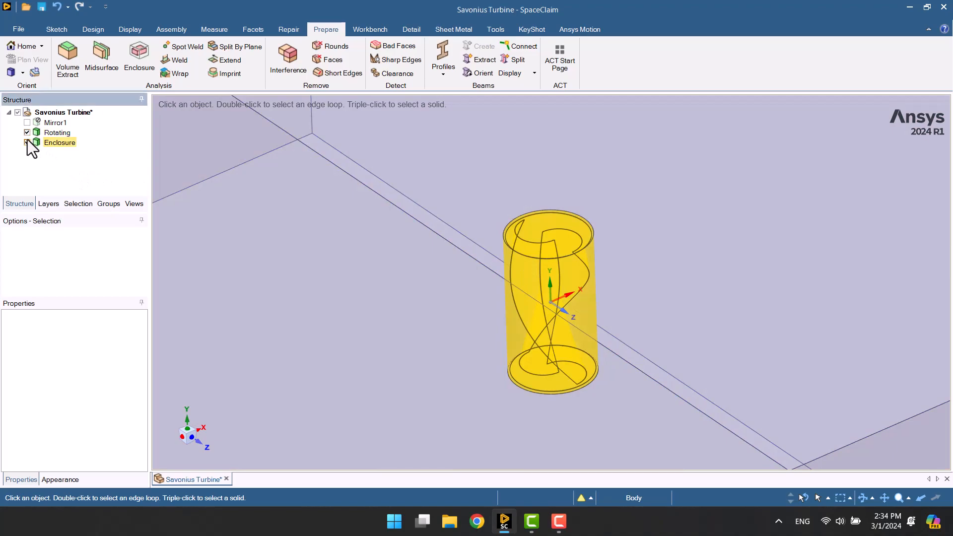
{"action": "left_click", "coordinate": [28, 142]}
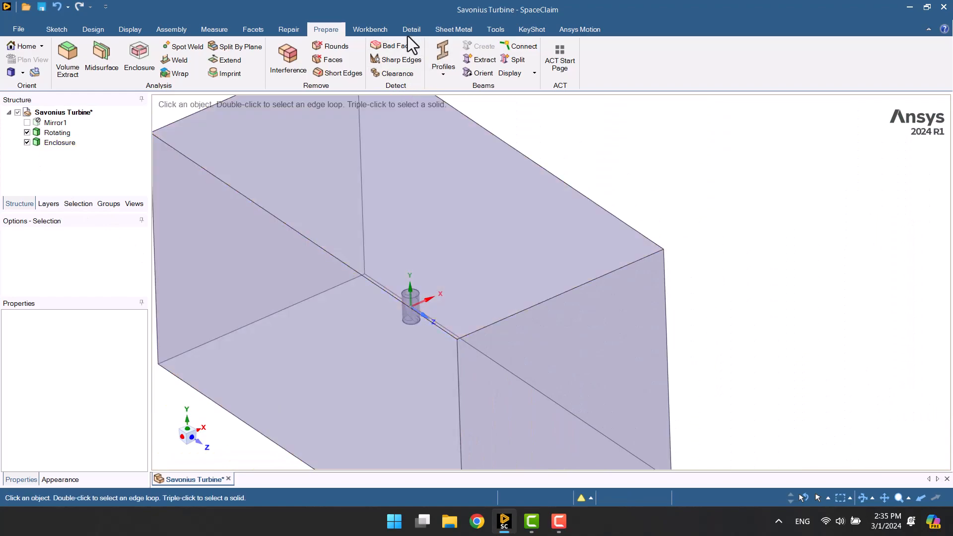
Share coincident faces and edges between Rotating and Enclosure, then hide the enclosure.
{"action": "left_click", "coordinate": [369, 29]}
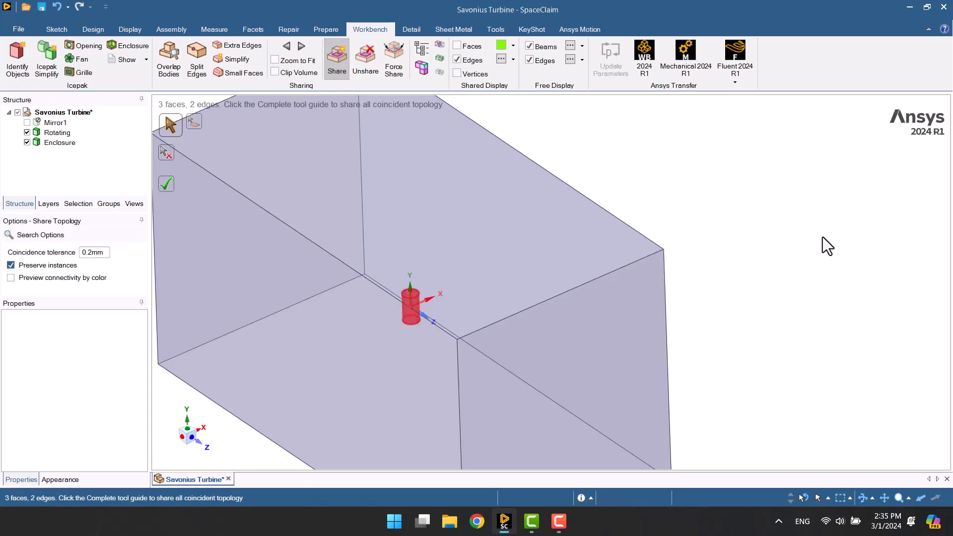
{"action": "mouse_move", "coordinate": [167, 186]}
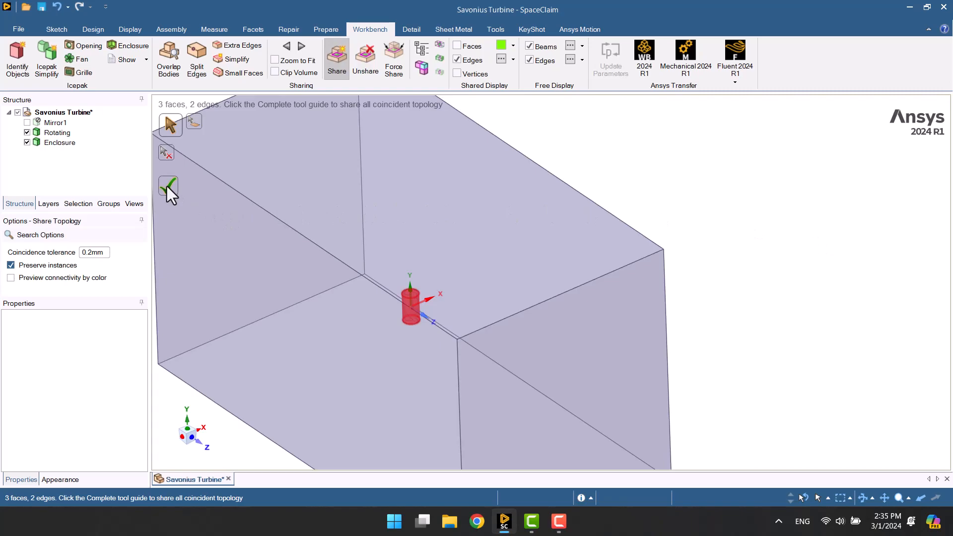
{"action": "left_click", "coordinate": [168, 186]}
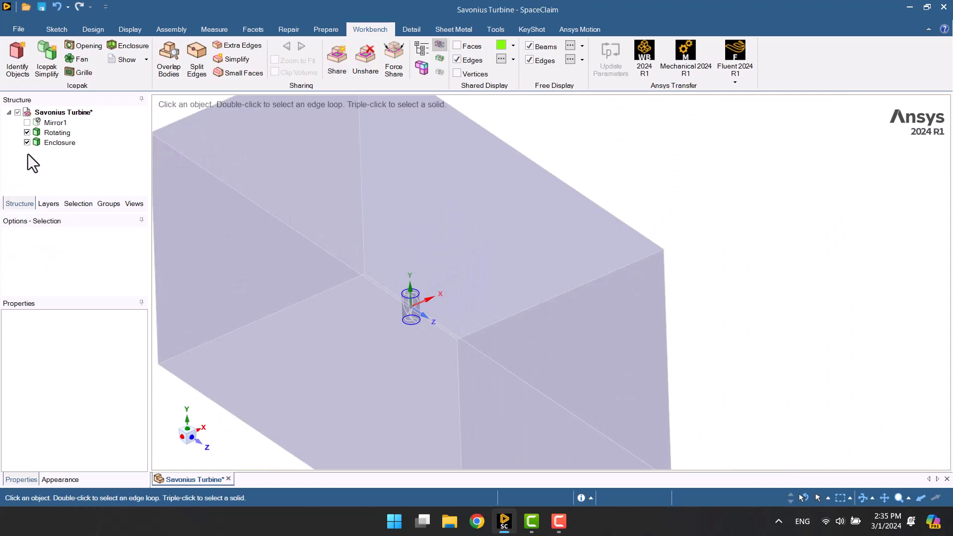
{"action": "left_click", "coordinate": [26, 142]}
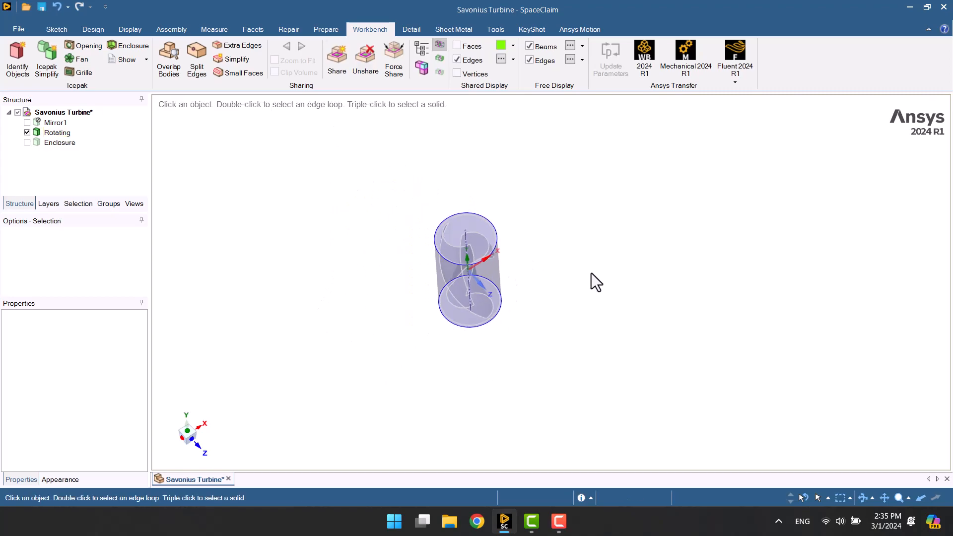
Create Inlet and Outlet named selections on the enclosure end faces.
{"action": "left_click", "coordinate": [59, 142]}
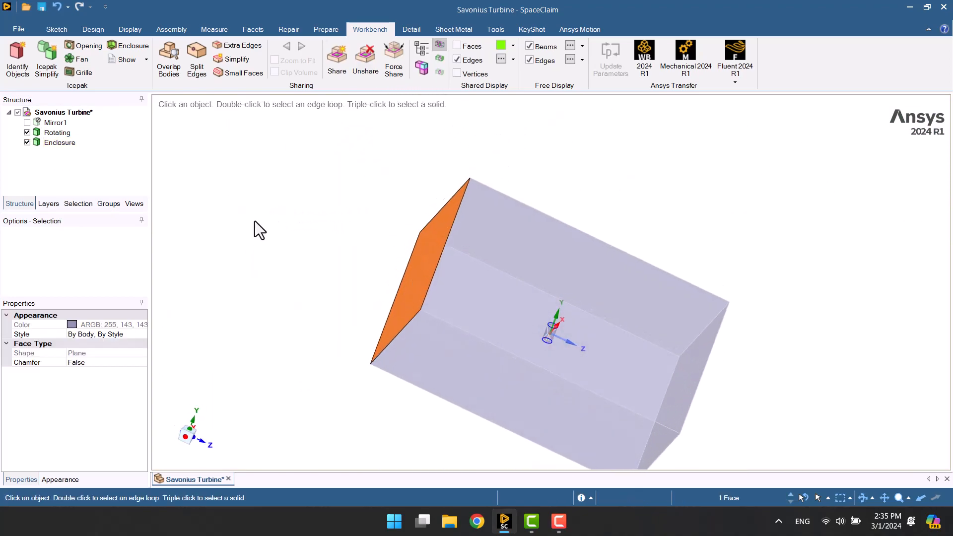
{"action": "left_click", "coordinate": [108, 204]}
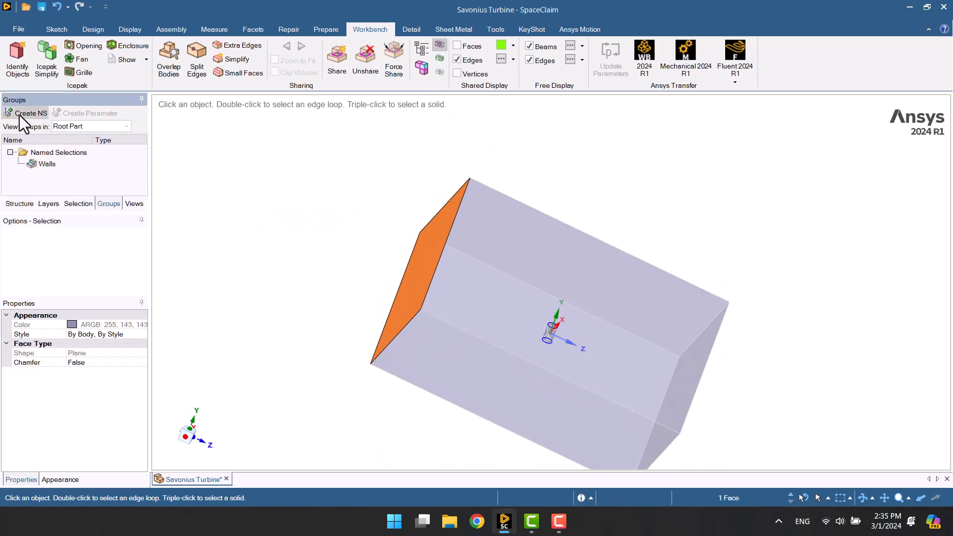
{"action": "left_click", "coordinate": [29, 113]}
{"action": "type", "text": "Inlet"}
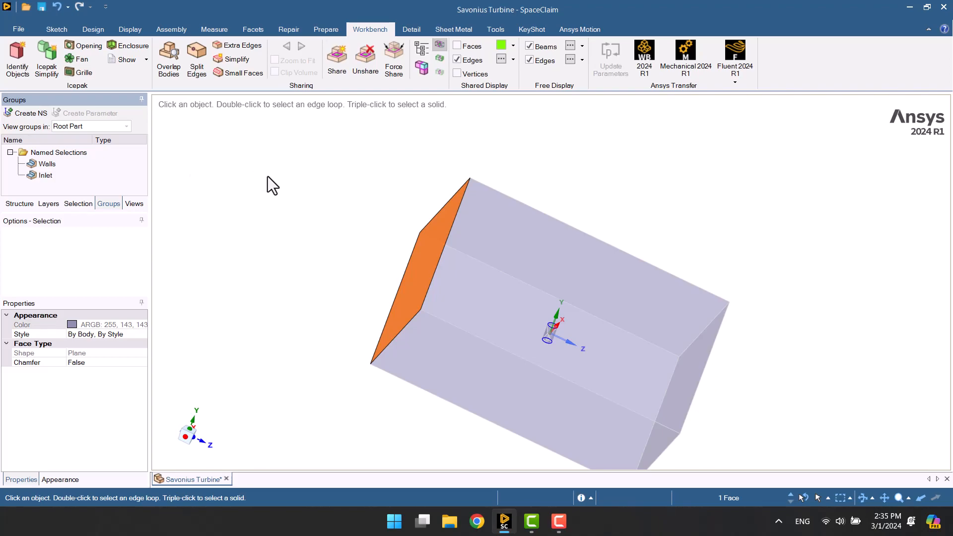
{"action": "left_click", "coordinate": [610, 394]}
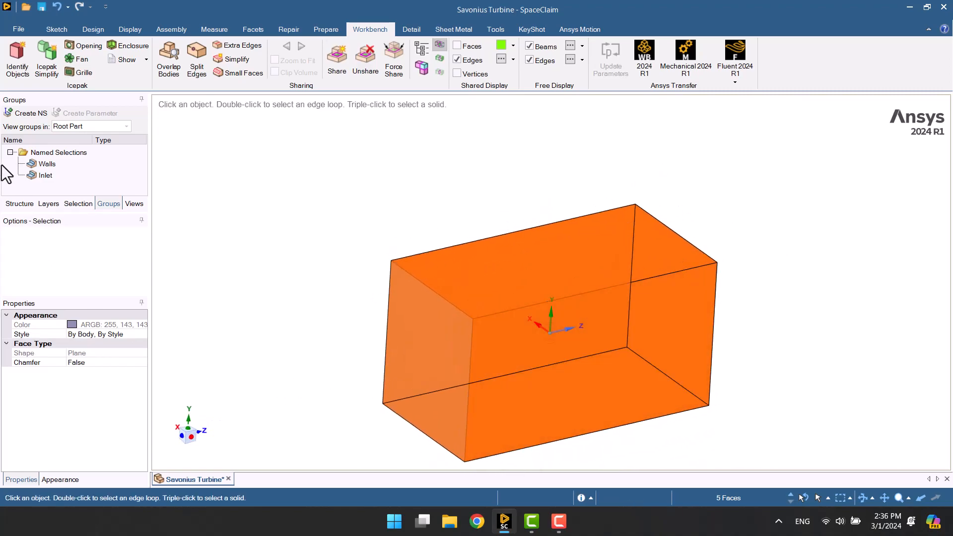
{"action": "type", "text": "Outlet"}
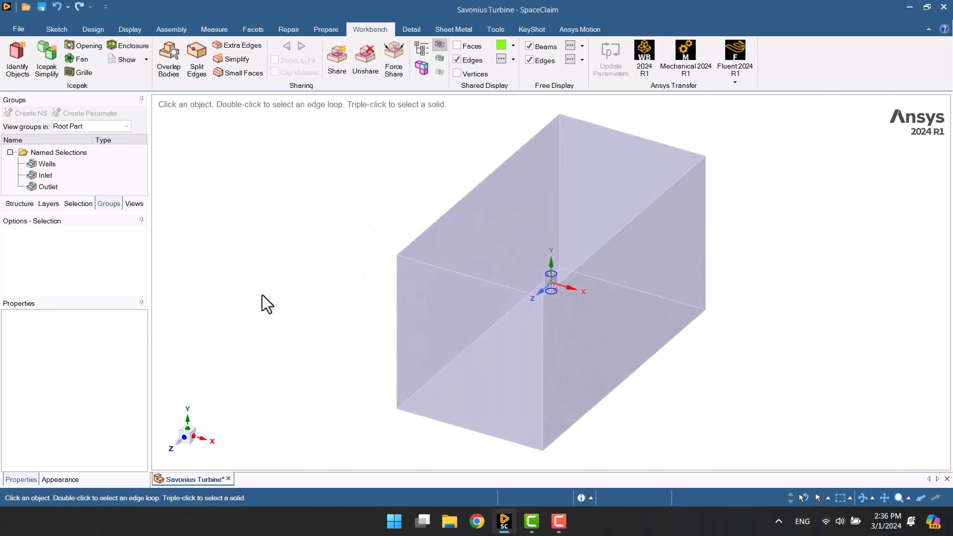
{"action": "mouse_move", "coordinate": [280, 299]}
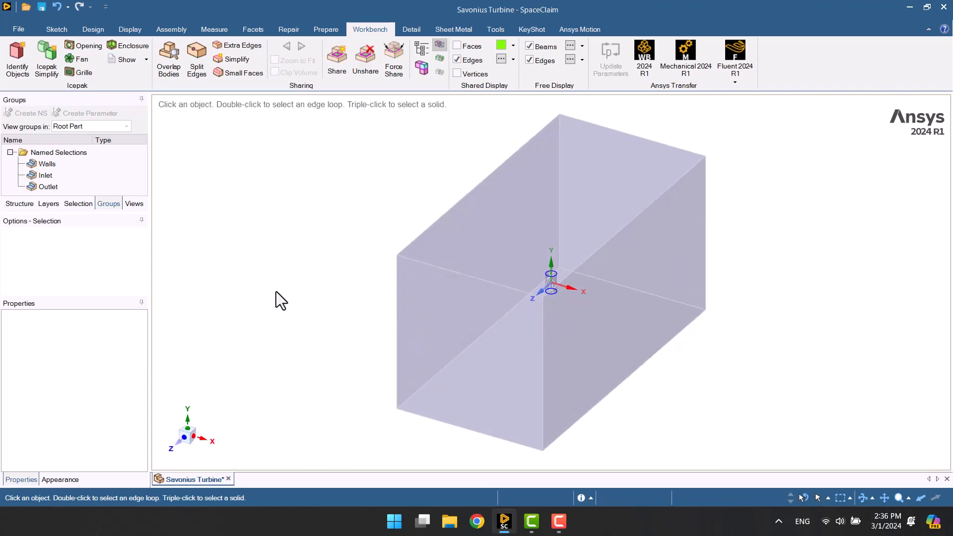
{"action": "mouse_move", "coordinate": [185, 400]}
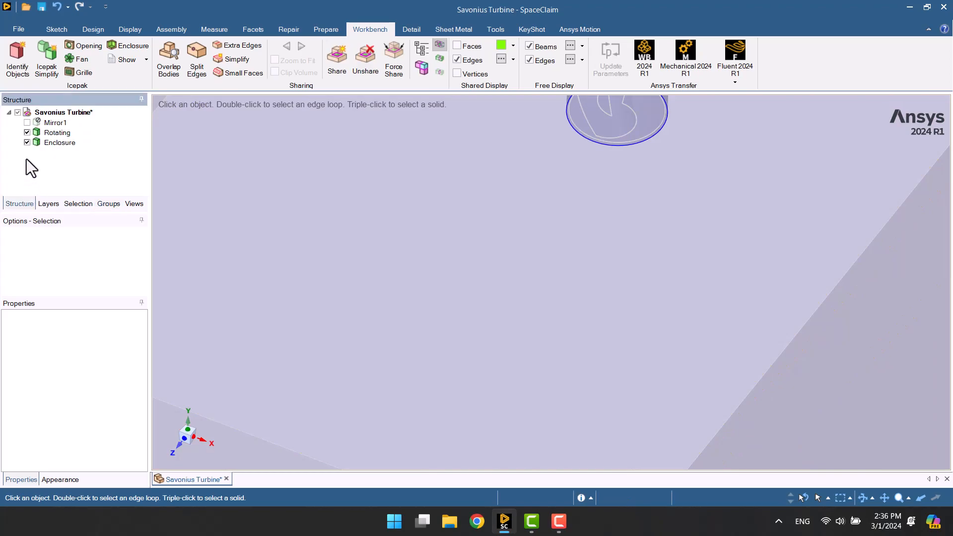
Hide the enclosure again so only the Rotating rotor body shows.
{"action": "left_click", "coordinate": [57, 132]}
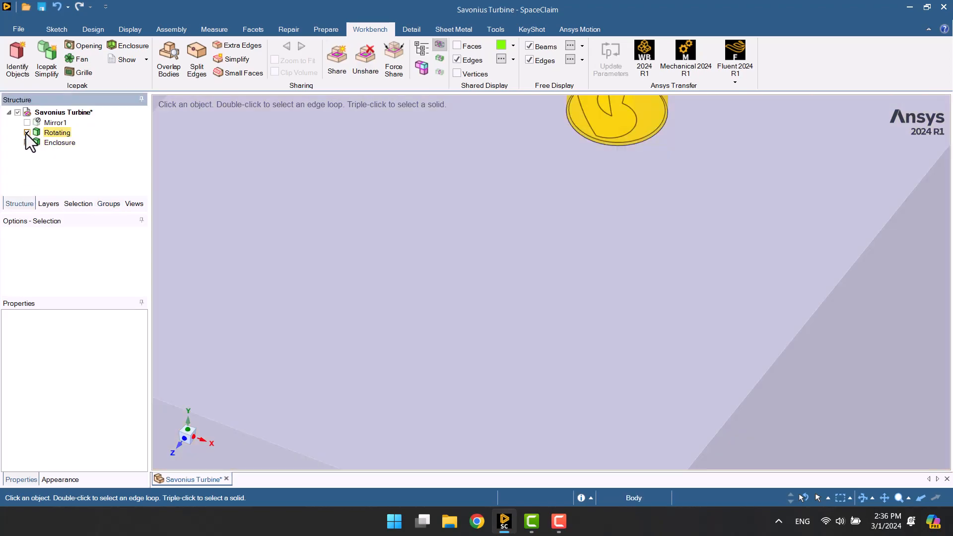
{"action": "left_click", "coordinate": [28, 132]}
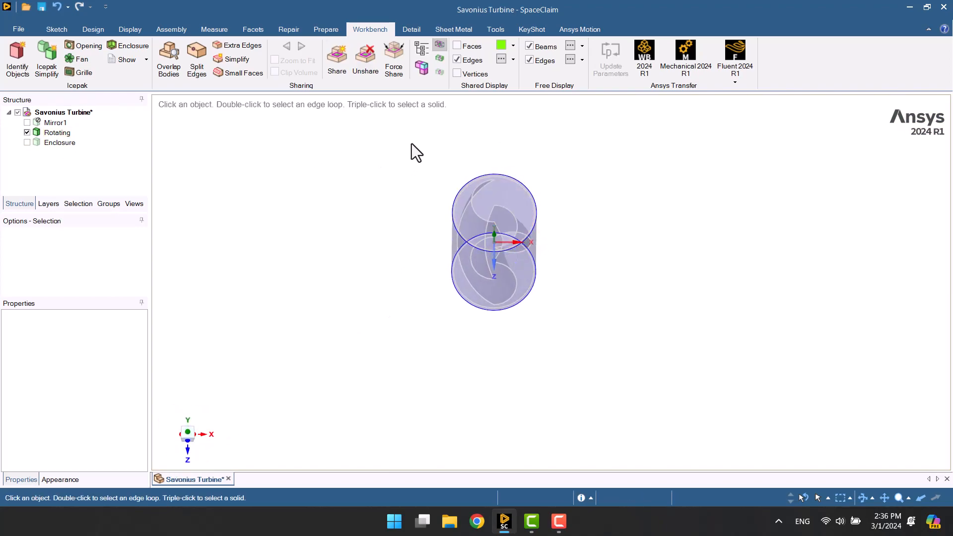
{"action": "mouse_move", "coordinate": [493, 366]}
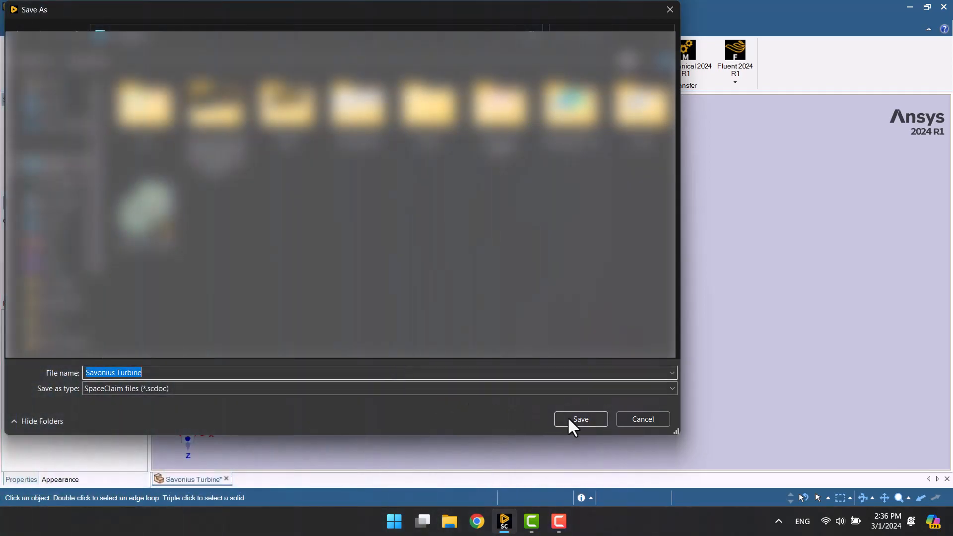
Save the geometry as Savonius Turbine.scdoc.
{"action": "left_click", "coordinate": [579, 419]}
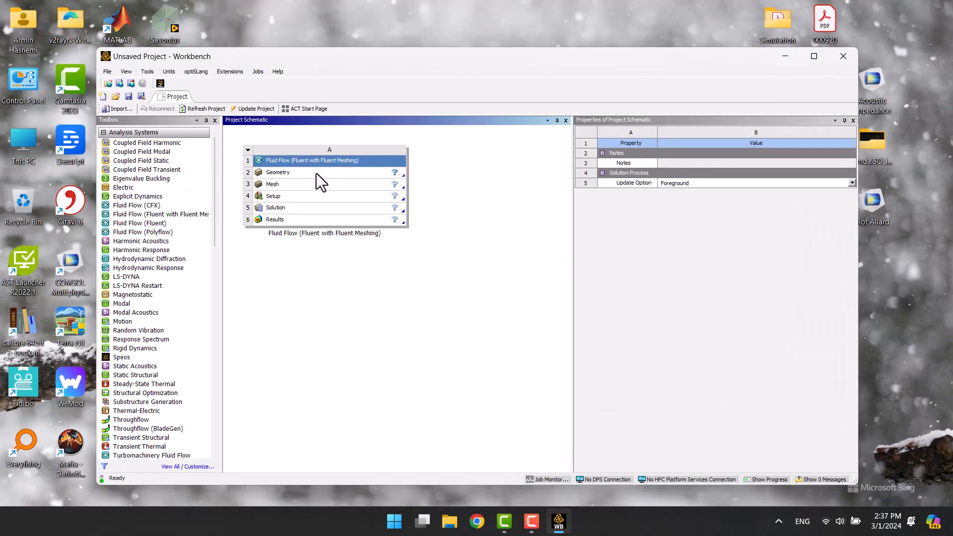
Import the turbine geometry into the Geometry cell, save the project as 1, and launch meshing.
{"action": "right_click", "coordinate": [278, 172]}
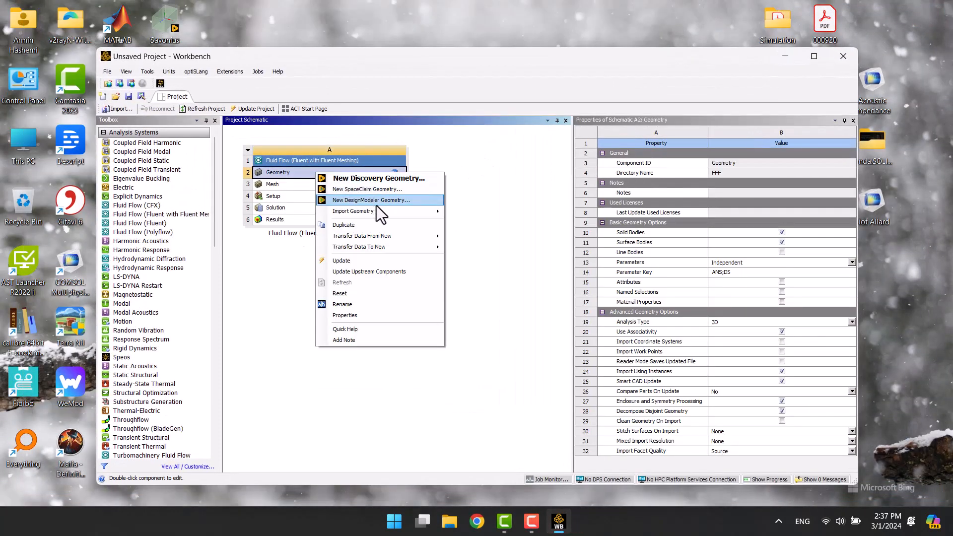
{"action": "left_click", "coordinate": [371, 200]}
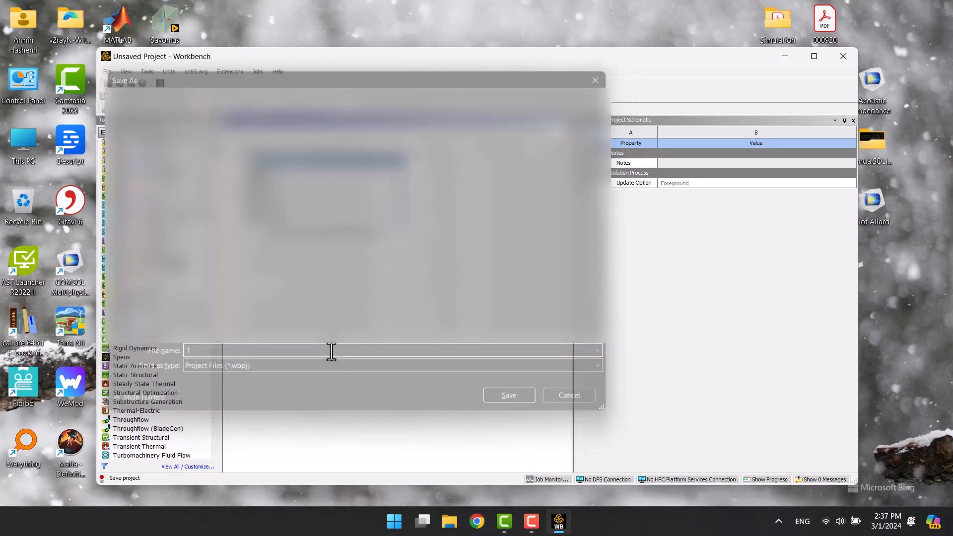
{"action": "left_click", "coordinate": [508, 395]}
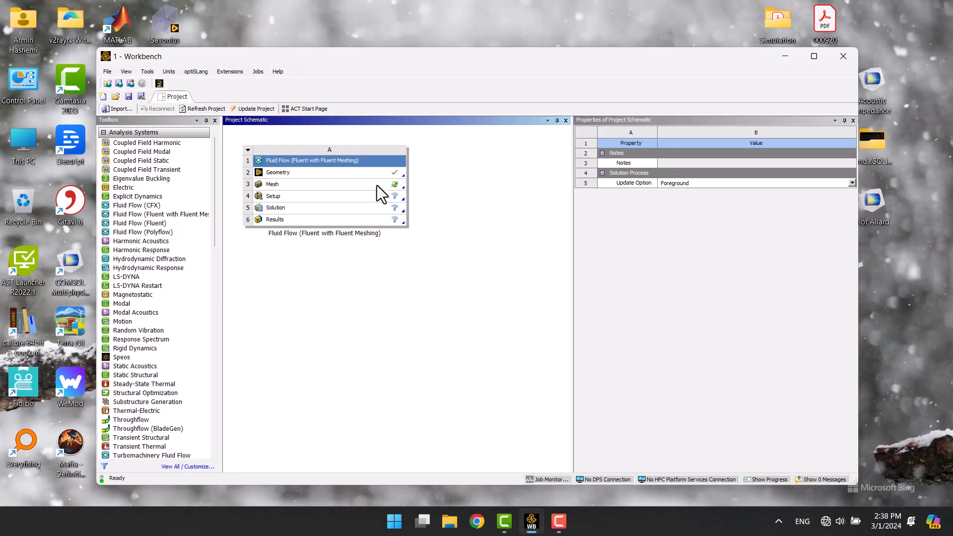
{"action": "left_click", "coordinate": [271, 185]}
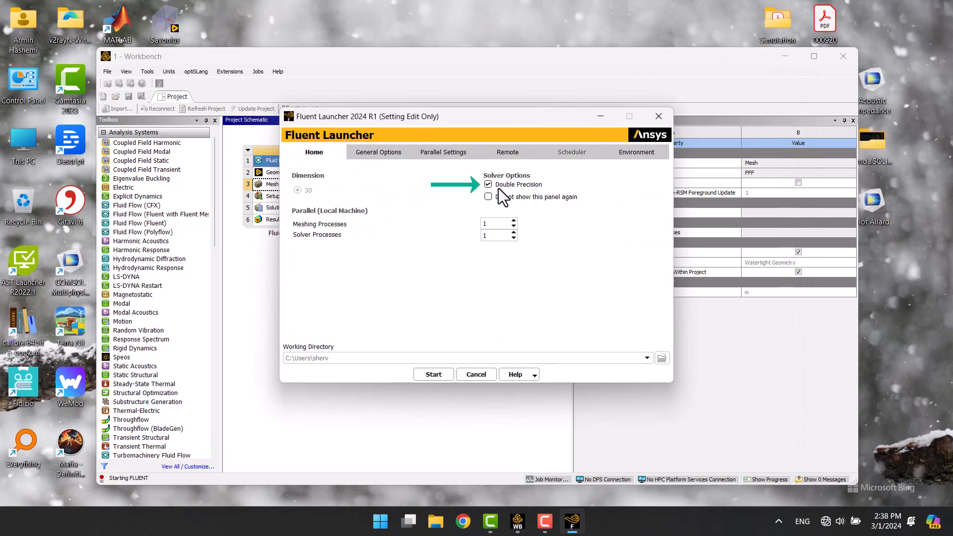
Start Fluent Meshing in double precision with 20 meshing and 20 solver processes.
{"action": "type", "text": "20"}
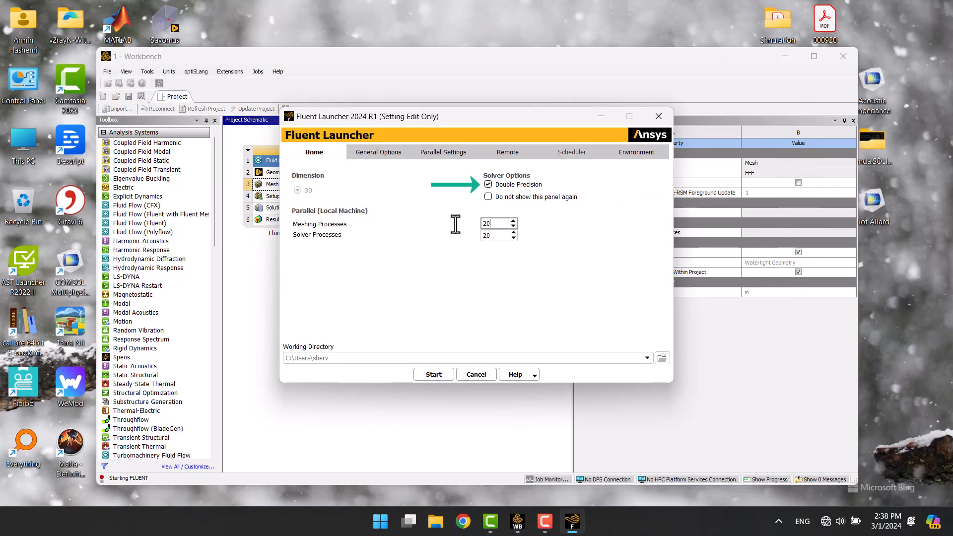
{"action": "left_click", "coordinate": [434, 375]}
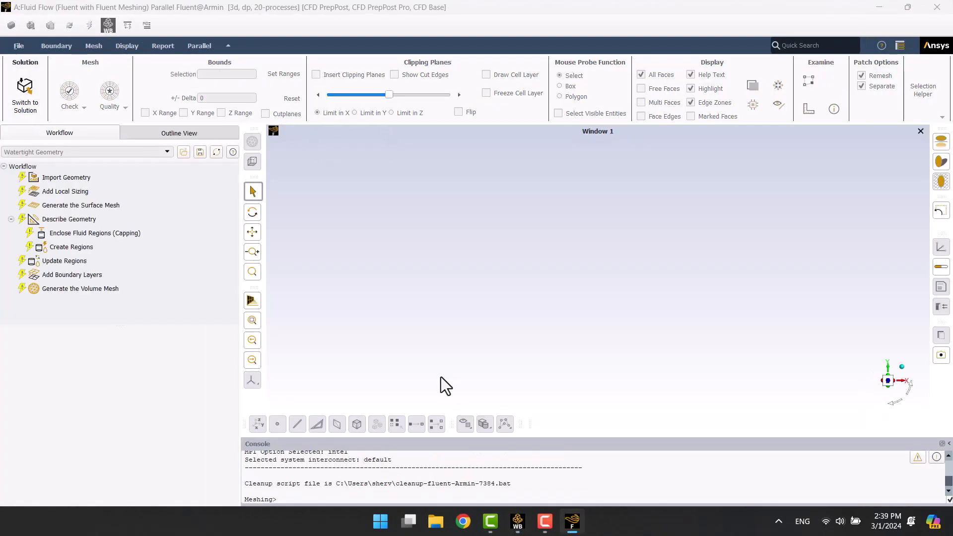
Import the turbine geometry and add a 0.005 m face size (facesize_1) on the walls label.
{"action": "left_click", "coordinate": [66, 176]}
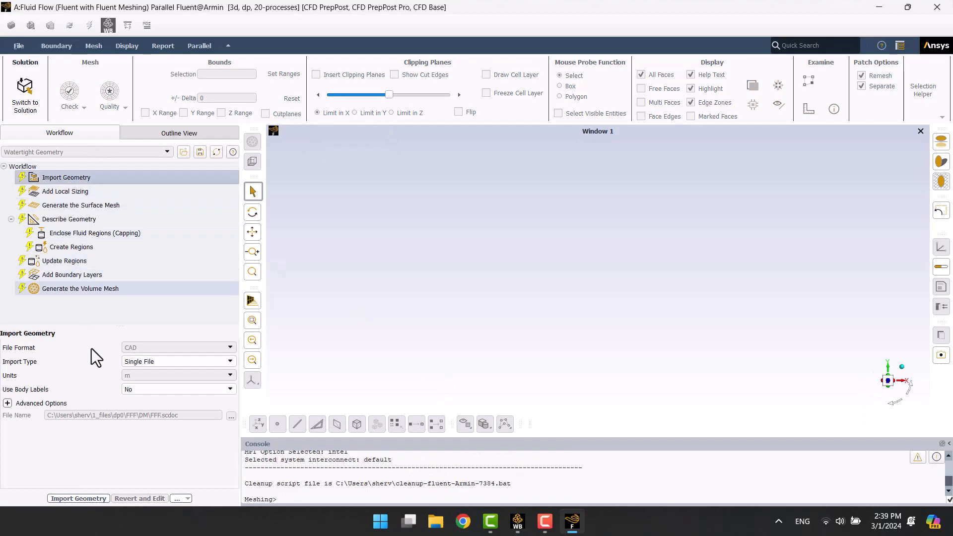
{"action": "left_click", "coordinate": [78, 499]}
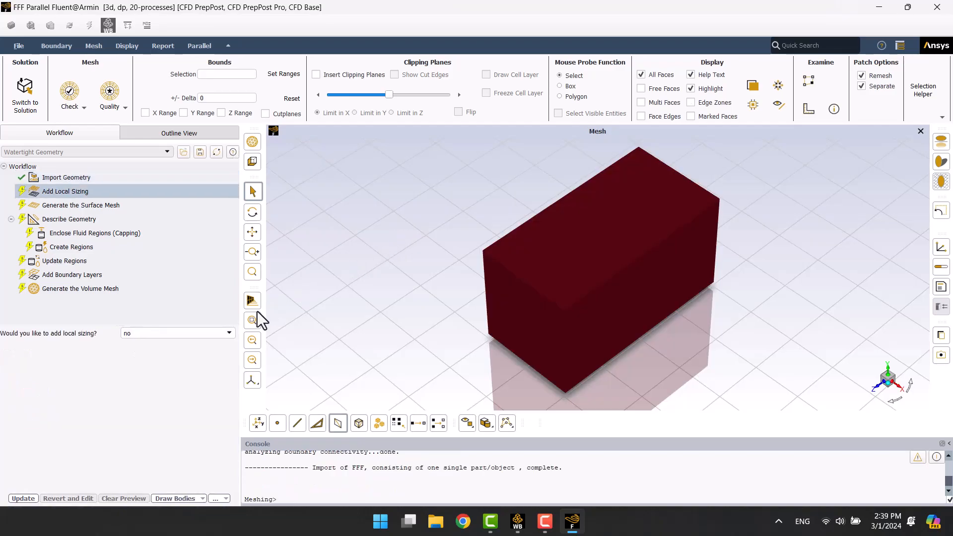
{"action": "left_click", "coordinate": [176, 332]}
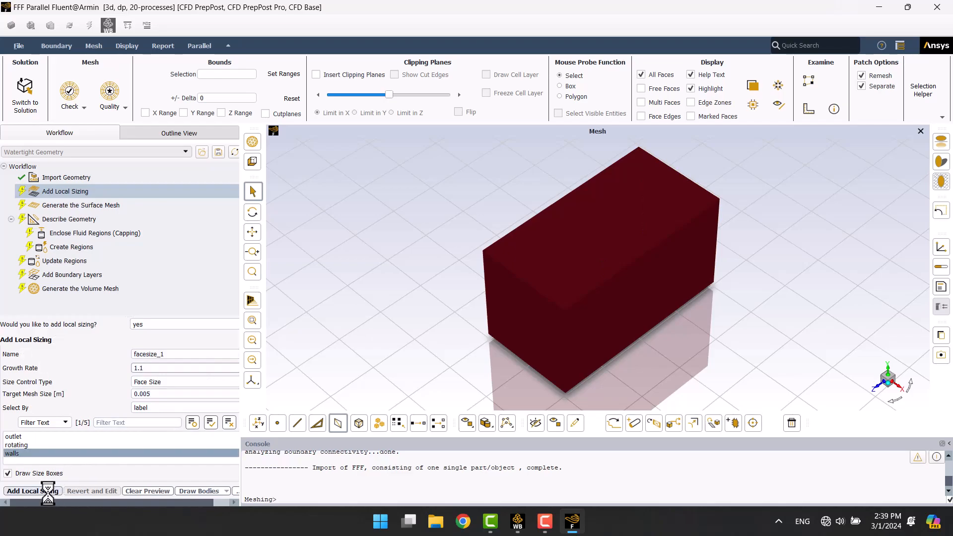
{"action": "left_click", "coordinate": [32, 490]}
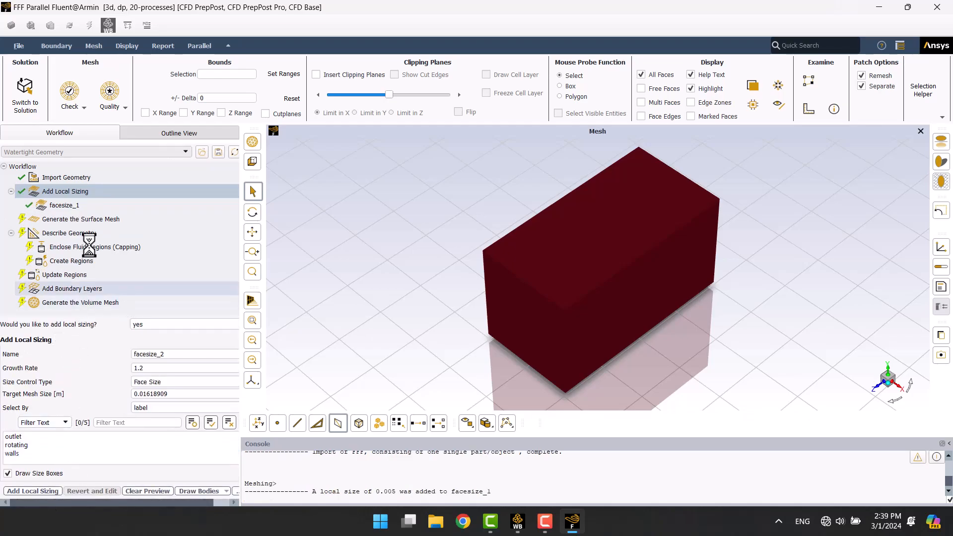
{"action": "left_click", "coordinate": [79, 218]}
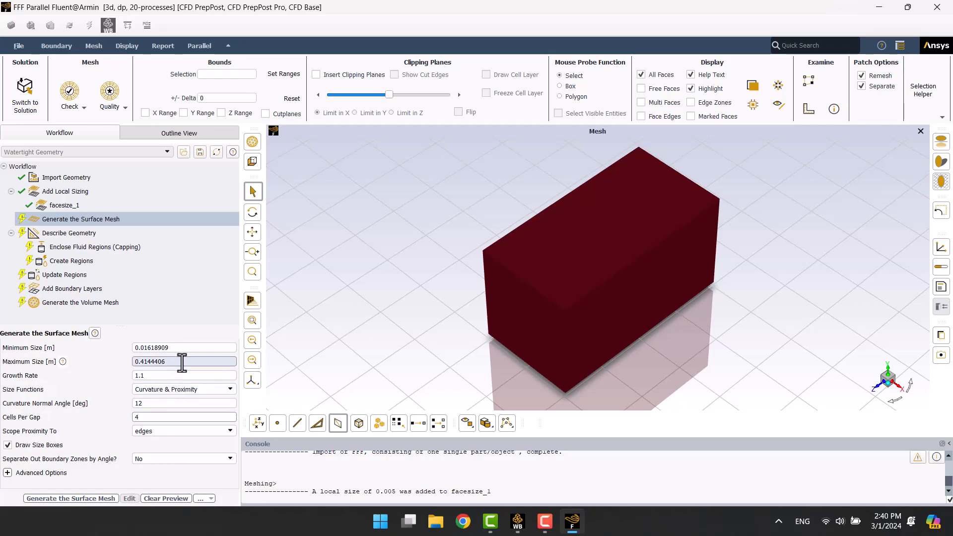
Generate the surface mesh with maximum size 0.25 m and minimum size 0.008 m.
{"action": "type", "text": "0.4"}
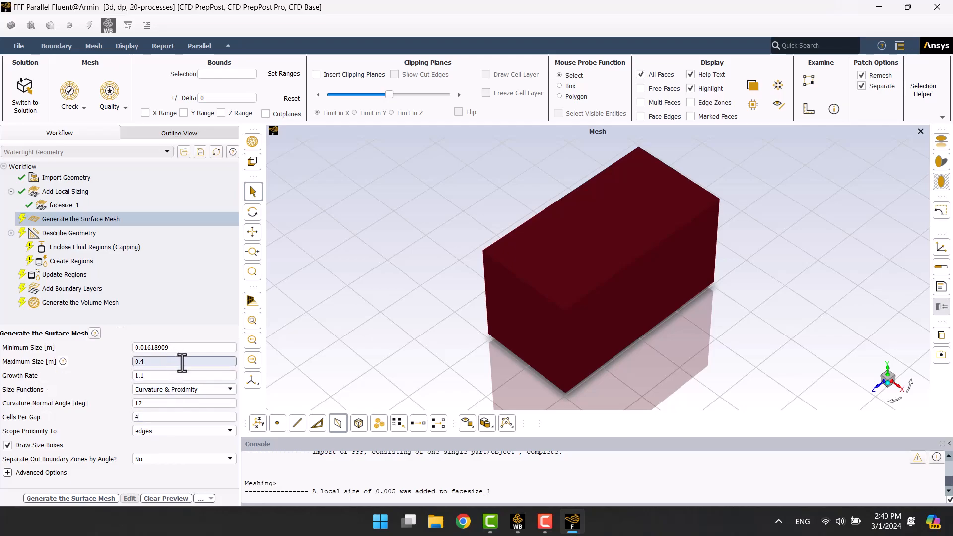
{"action": "type", "text": "0.25"}
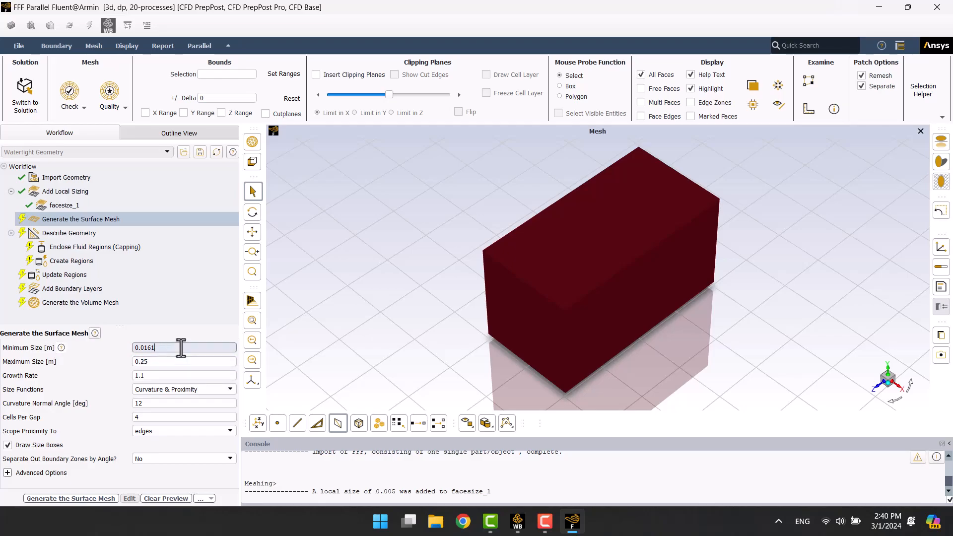
{"action": "type", "text": "0.01"}
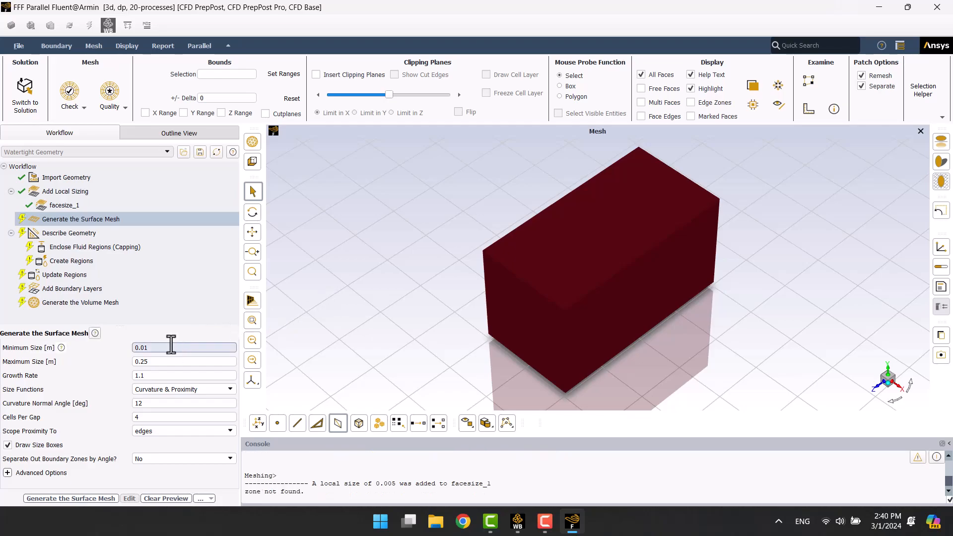
{"action": "type", "text": "0.008"}
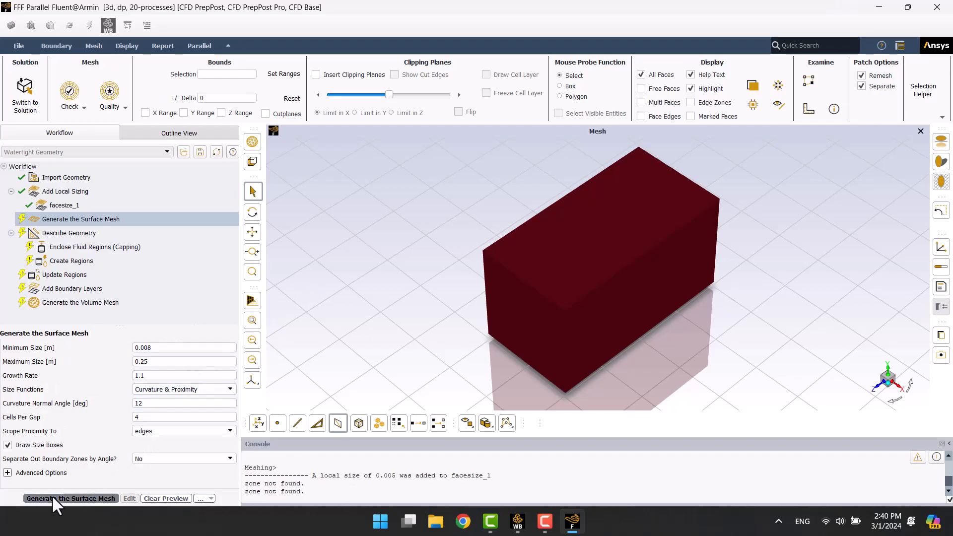
{"action": "left_click", "coordinate": [71, 498]}
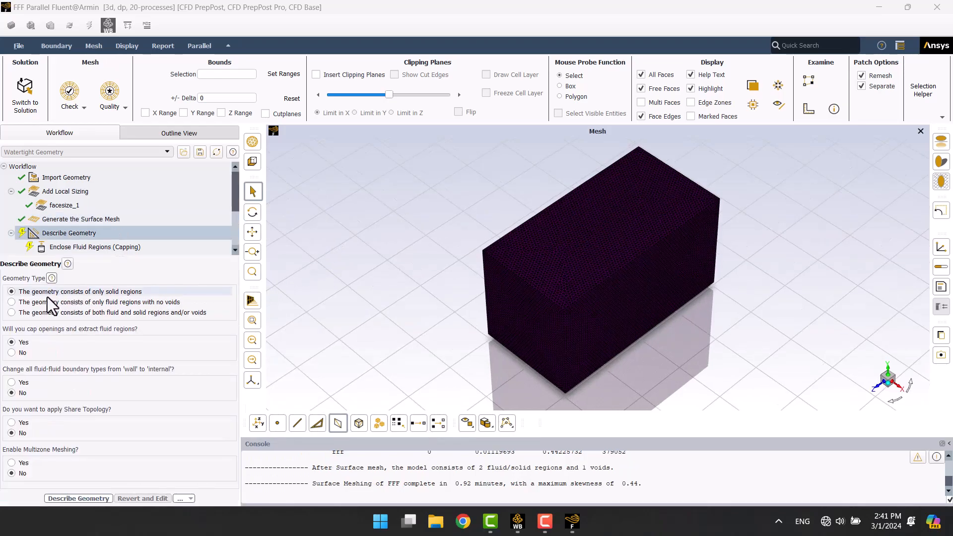
Describe the geometry as fluid regions with no voids and internal boundaries, then update boundaries.
{"action": "left_click", "coordinate": [11, 301]}
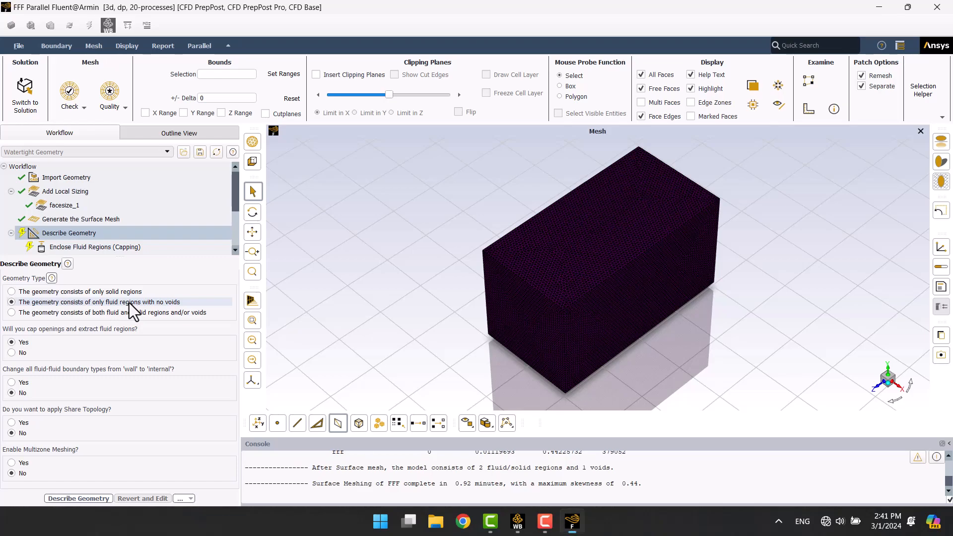
{"action": "left_click", "coordinate": [77, 498]}
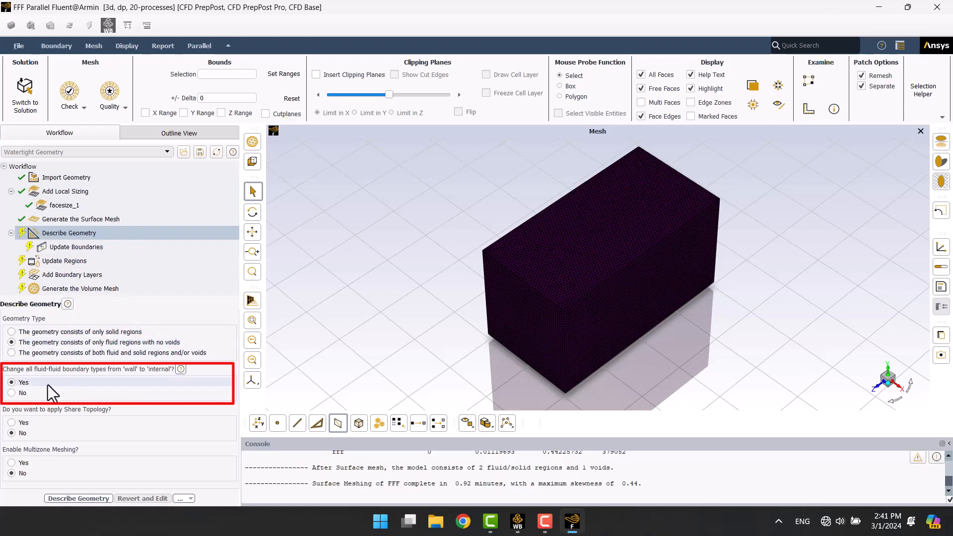
{"action": "left_click", "coordinate": [78, 497]}
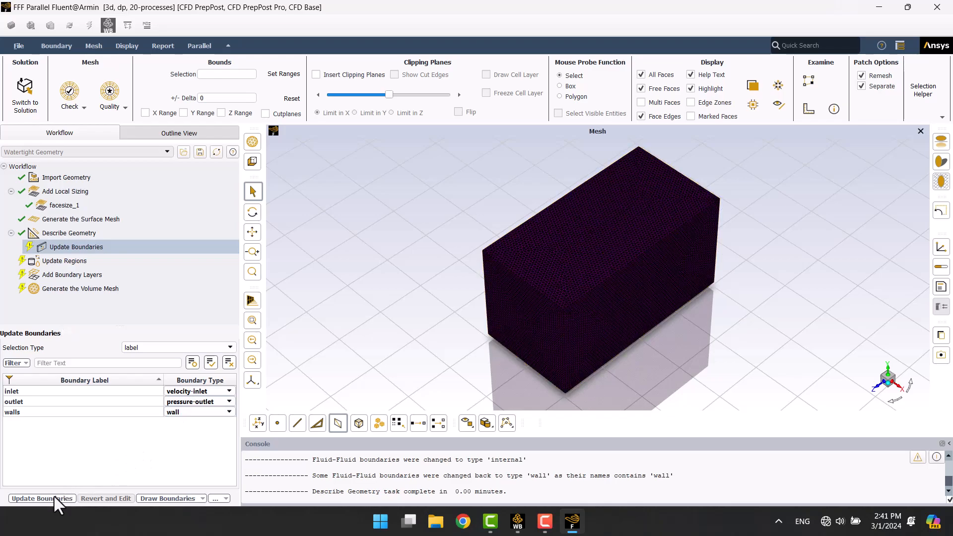
{"action": "left_click", "coordinate": [42, 499]}
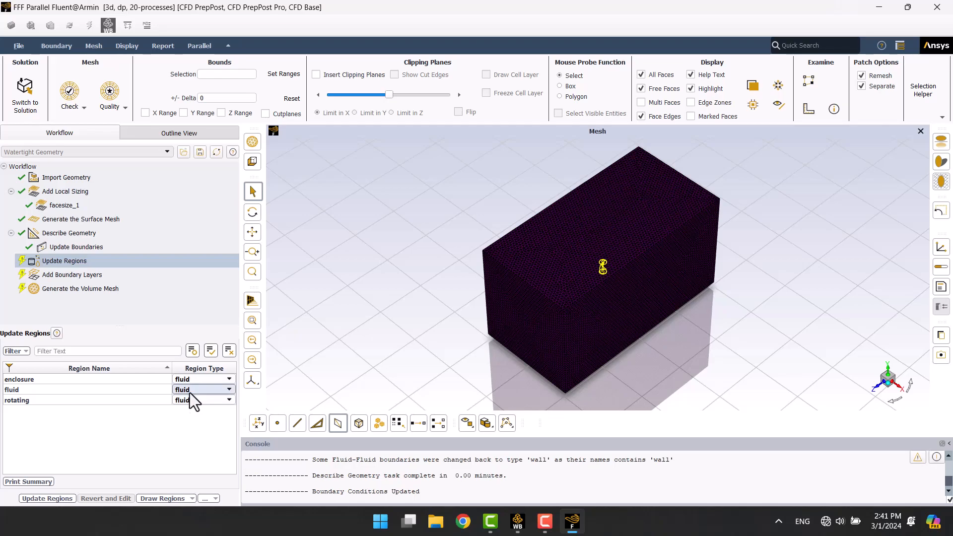
Set the region named fluid to dead and update the regions.
{"action": "left_click", "coordinate": [61, 378]}
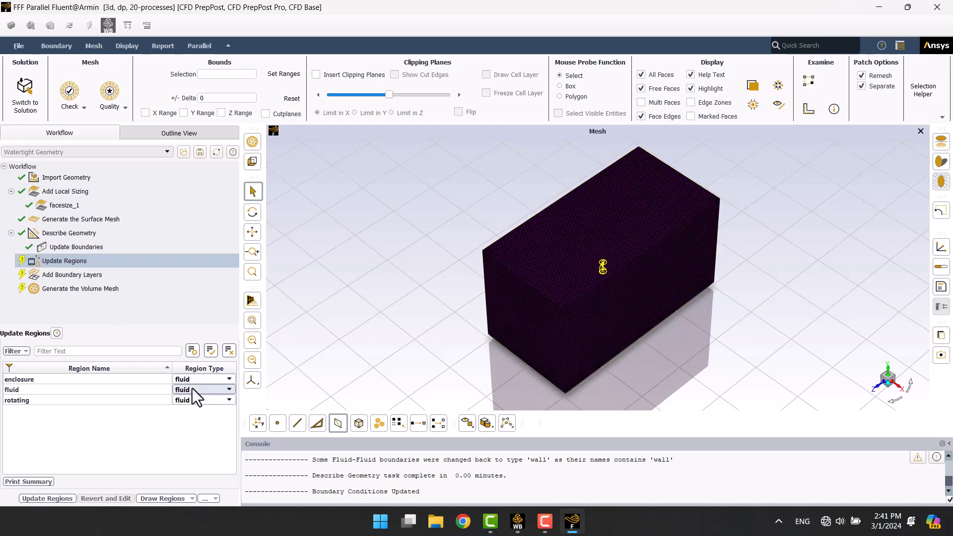
{"action": "left_click", "coordinate": [230, 390]}
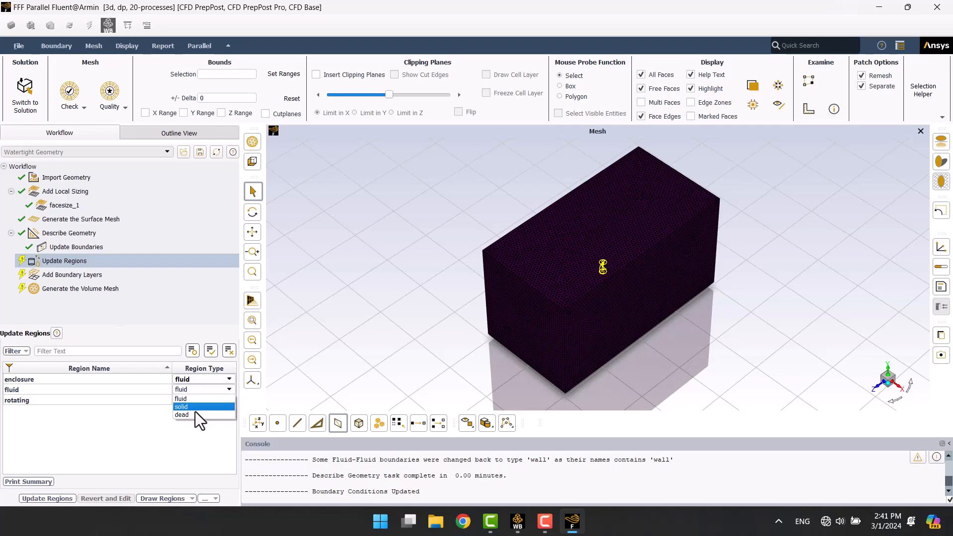
{"action": "left_click", "coordinate": [182, 415]}
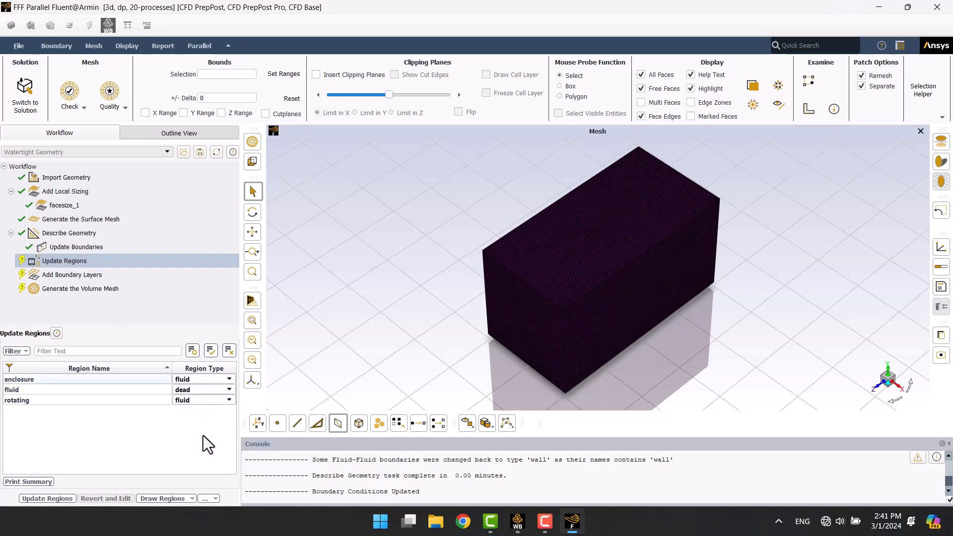
{"action": "mouse_move", "coordinate": [202, 432]}
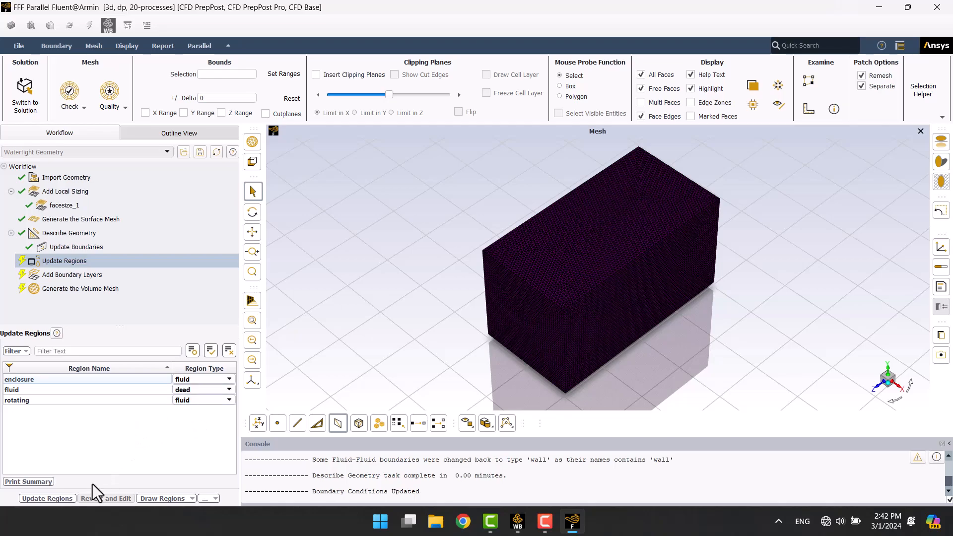
{"action": "left_click", "coordinate": [71, 274]}
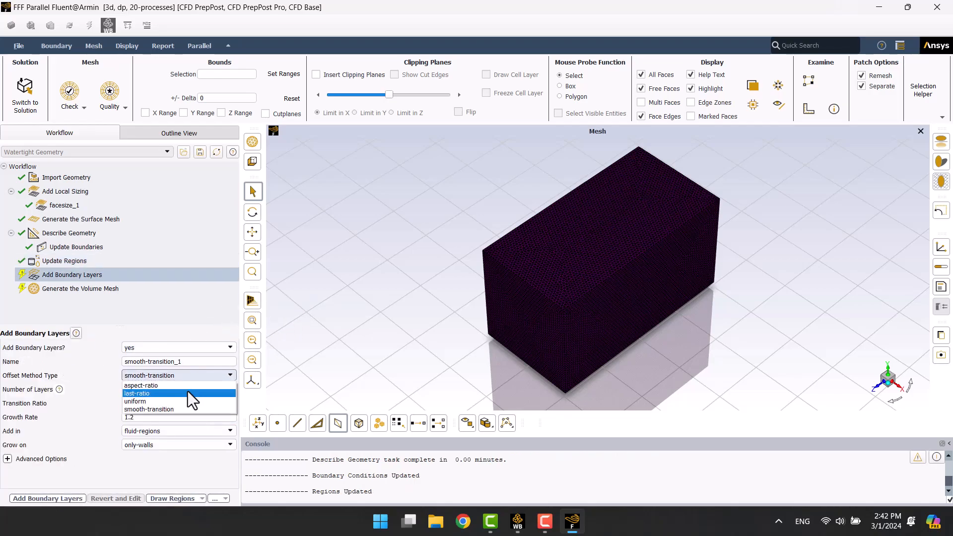
Add 5 last-ratio boundary layers with a first height of 5e-05 m.
{"action": "left_click", "coordinate": [137, 393]}
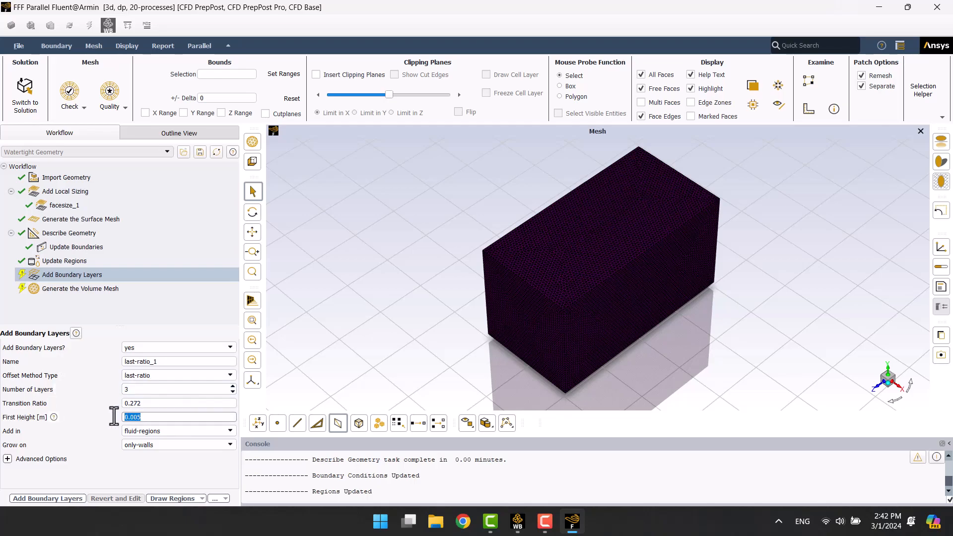
{"action": "type", "text": "1e-5"}
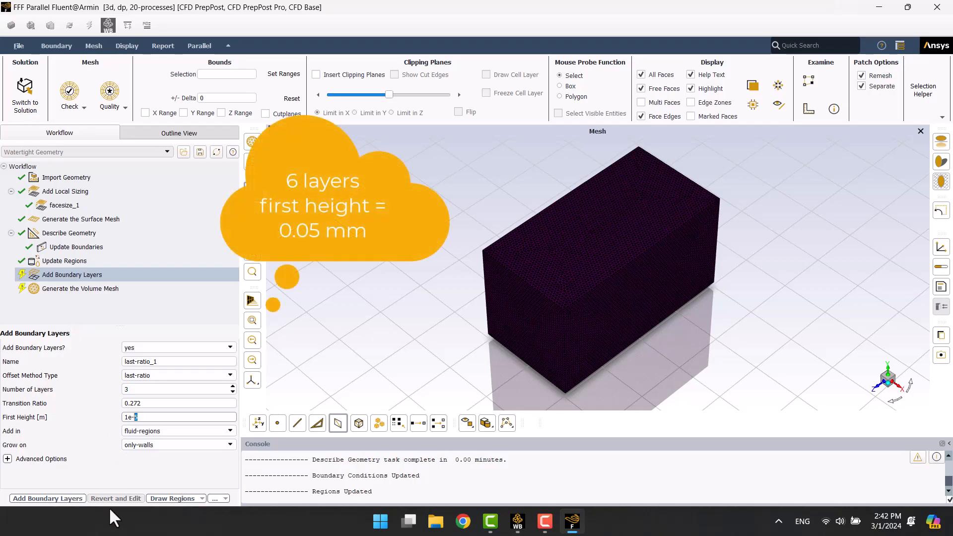
{"action": "type", "text": "5e-5"}
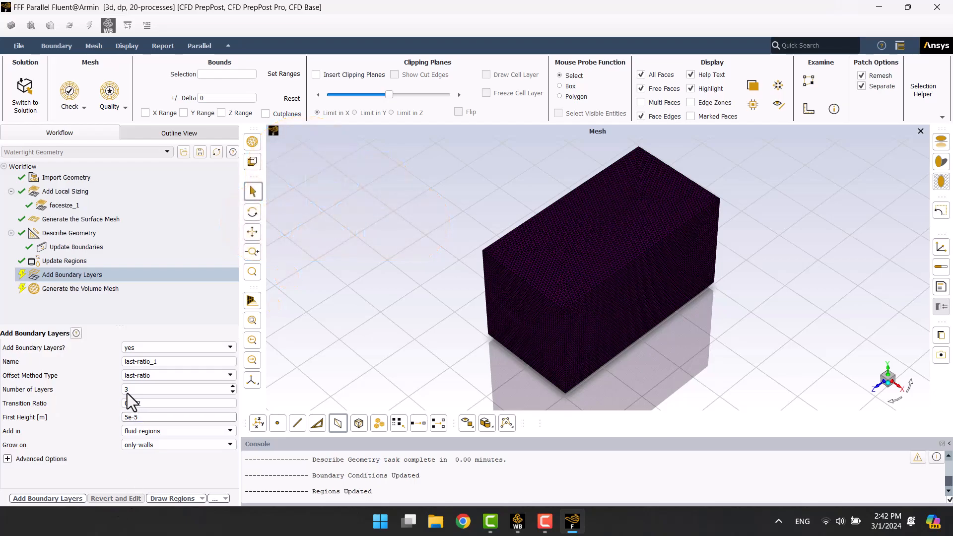
{"action": "type", "text": "5"}
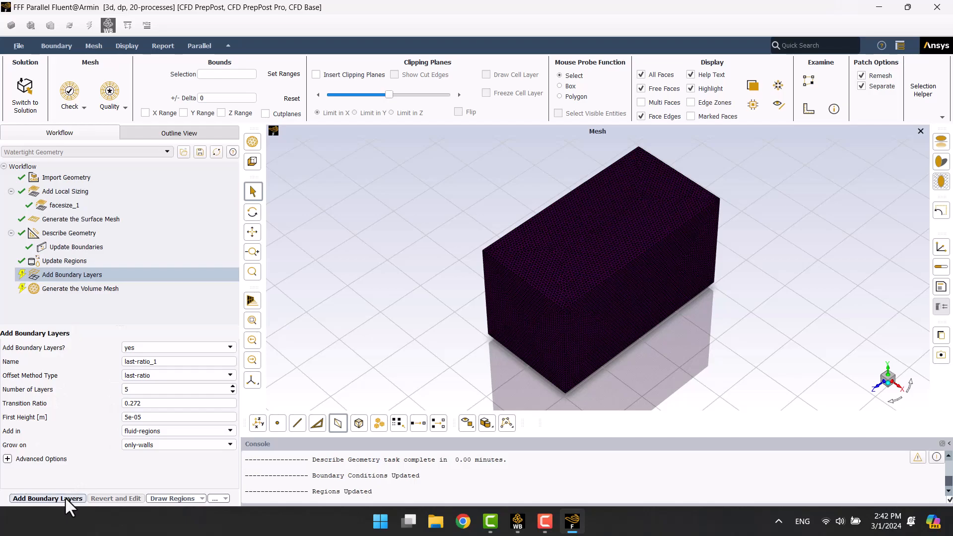
{"action": "left_click", "coordinate": [47, 499]}
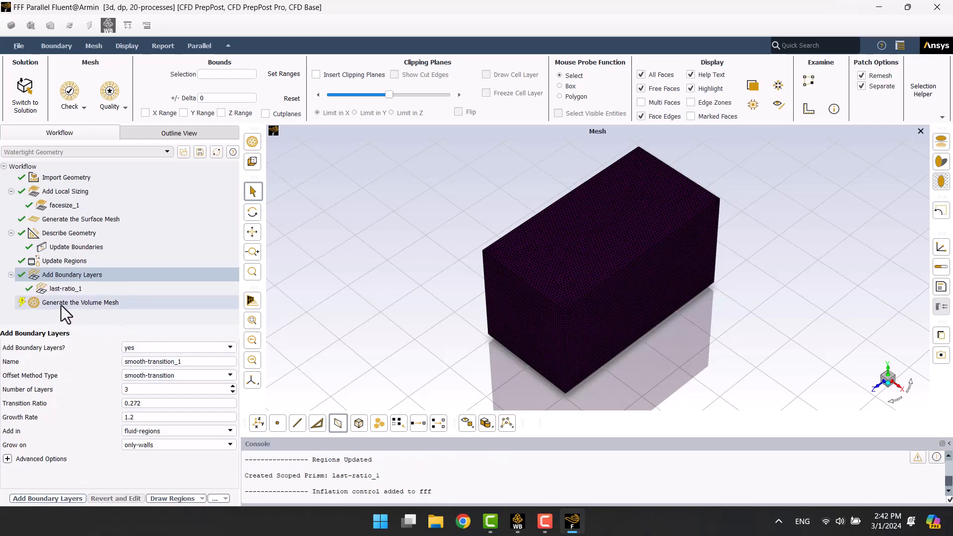
{"action": "left_click", "coordinate": [80, 302]}
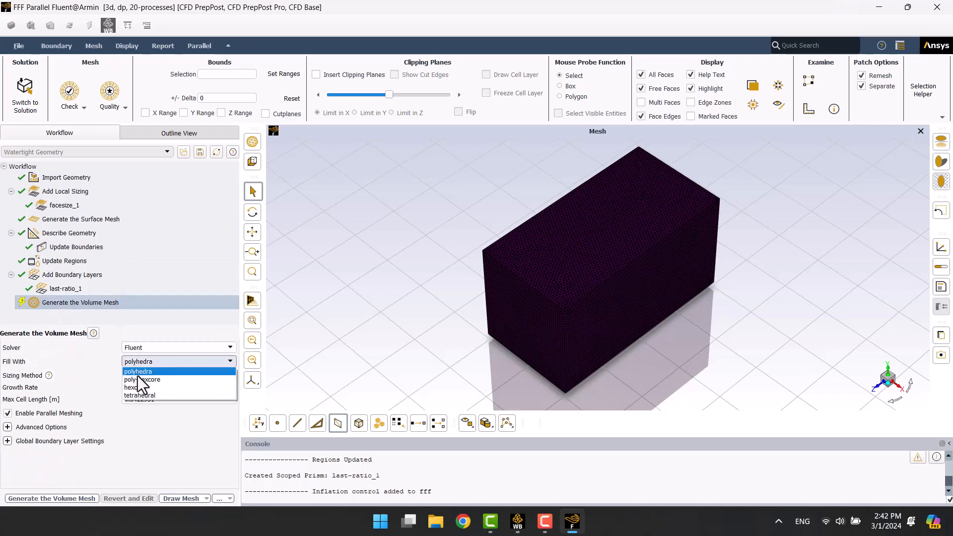
Generate a poly-hexcore volume mesh with avoid 1/8 octree transition set to yes.
{"action": "left_click", "coordinate": [142, 379]}
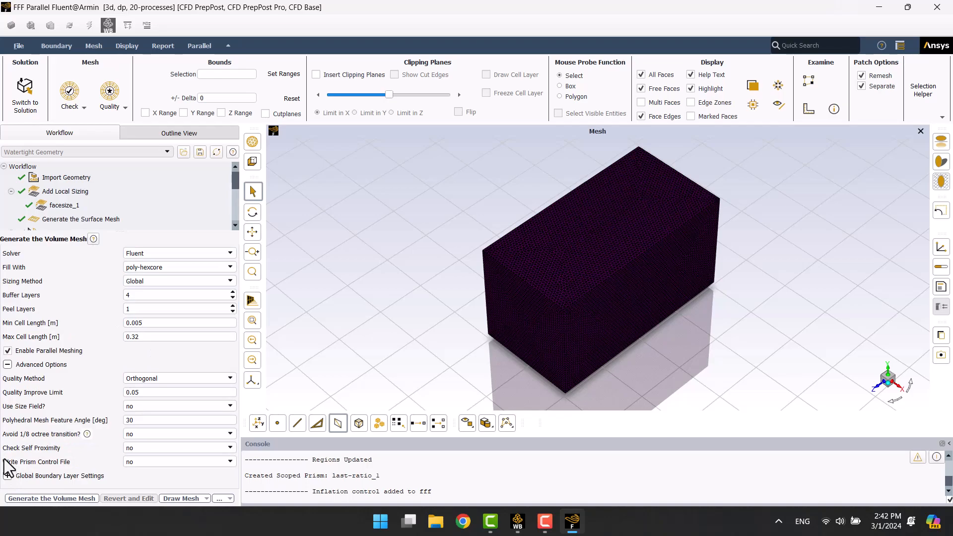
{"action": "left_click", "coordinate": [178, 434]}
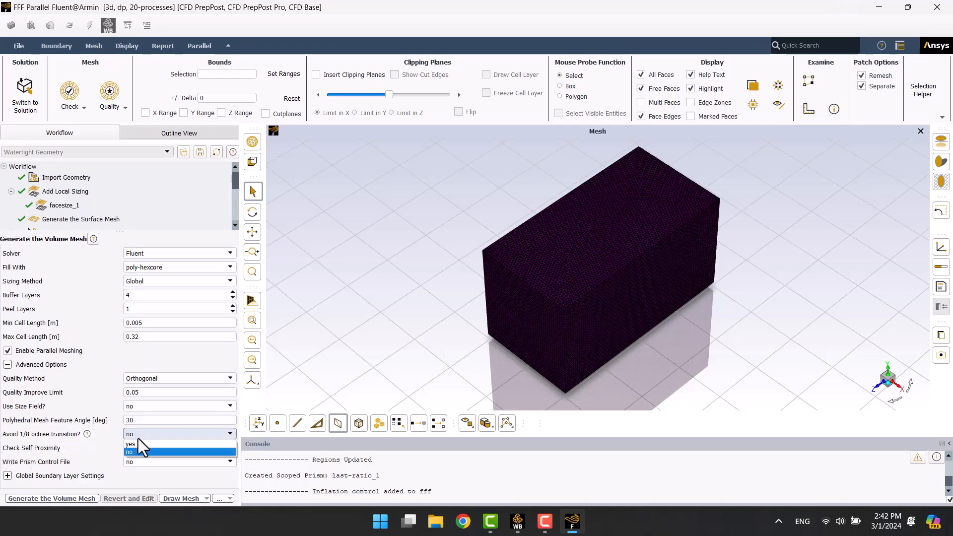
{"action": "left_click", "coordinate": [129, 444]}
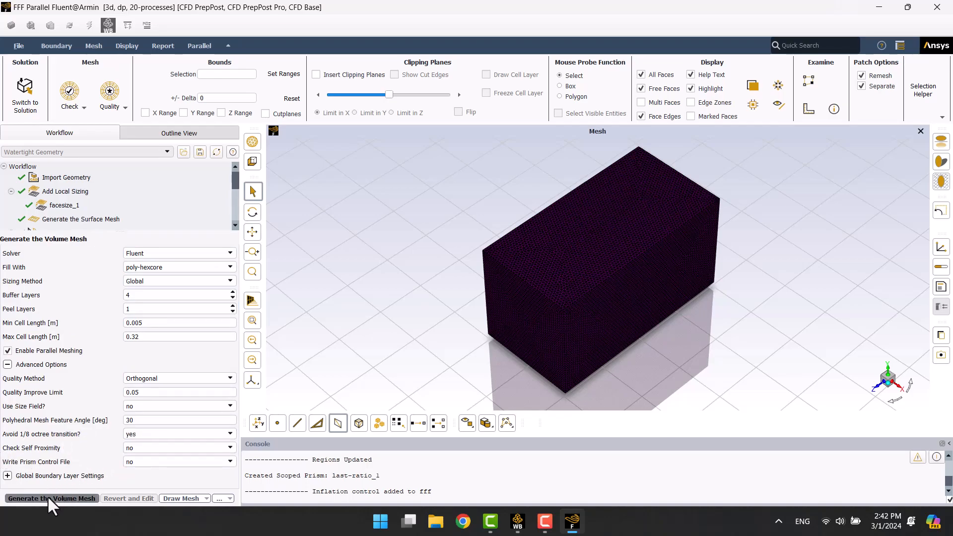
{"action": "left_click", "coordinate": [50, 498]}
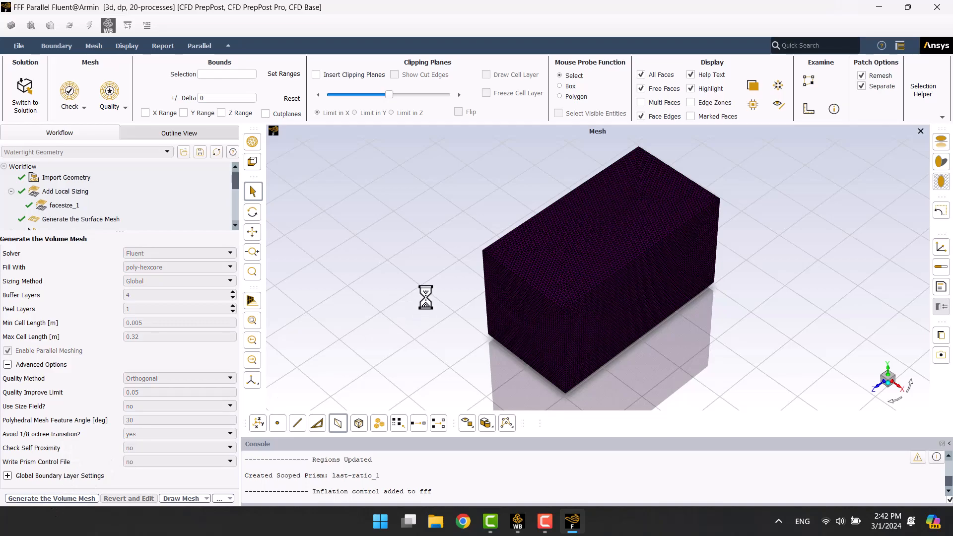
{"action": "left_click", "coordinate": [51, 499]}
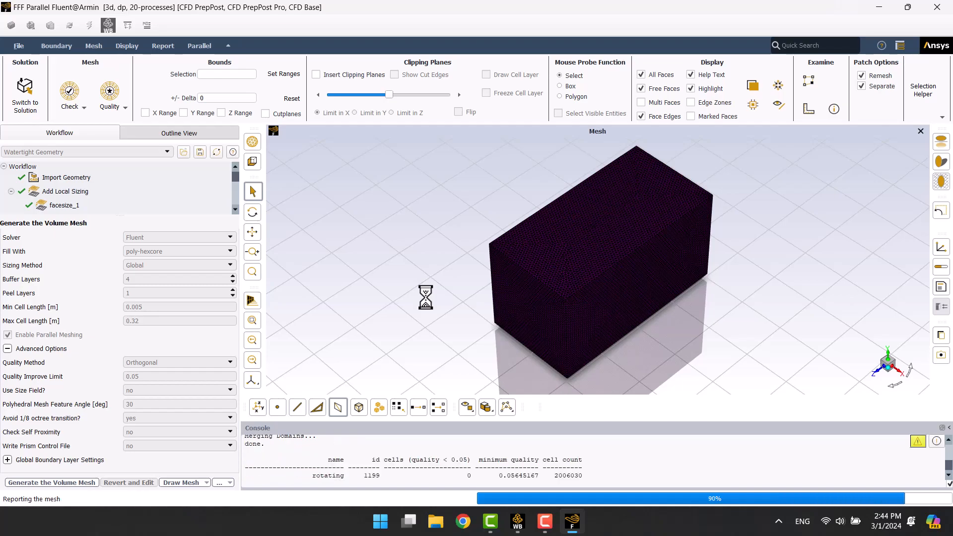
{"action": "left_click", "coordinate": [315, 74]}
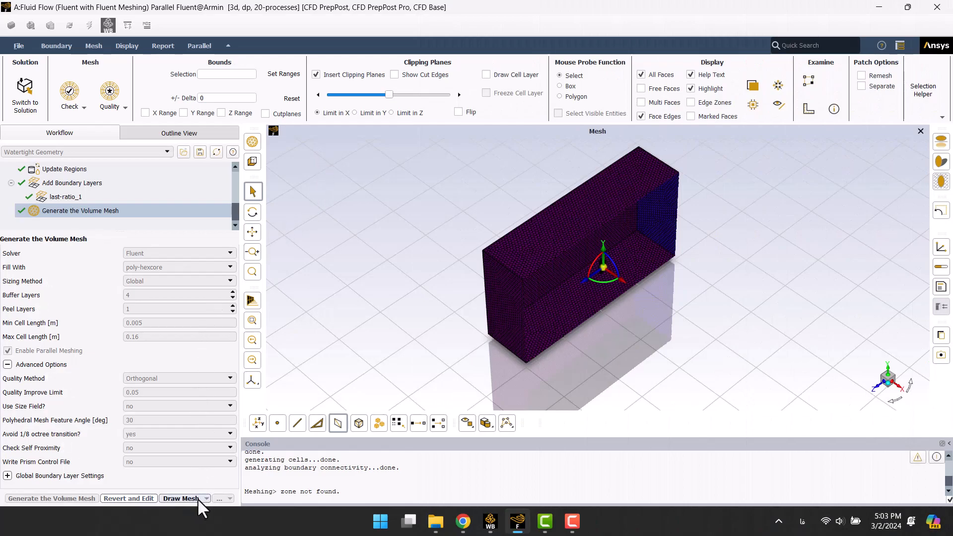
Display only the walls face zone and rotate the view to inspect its polyhedral cells.
{"action": "left_click", "coordinate": [181, 498]}
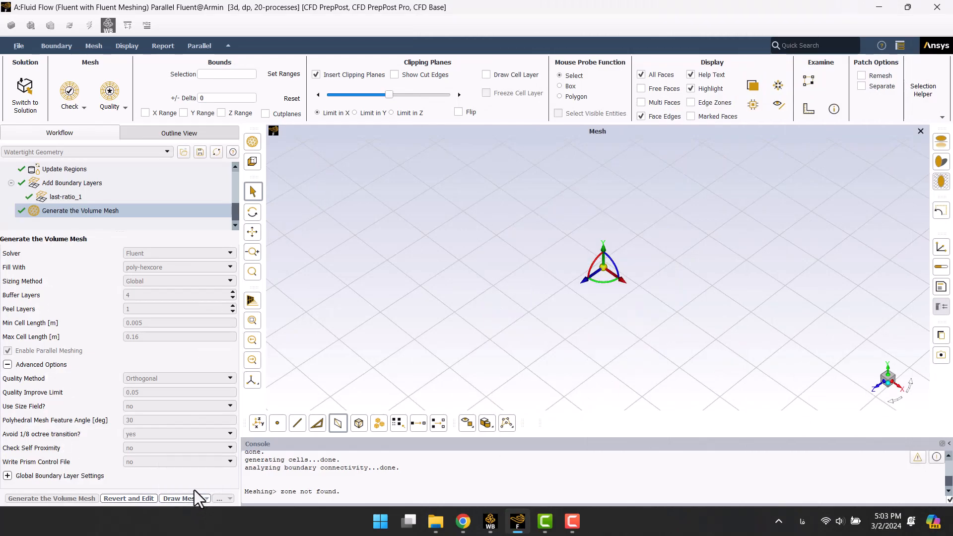
{"action": "left_click", "coordinate": [178, 499]}
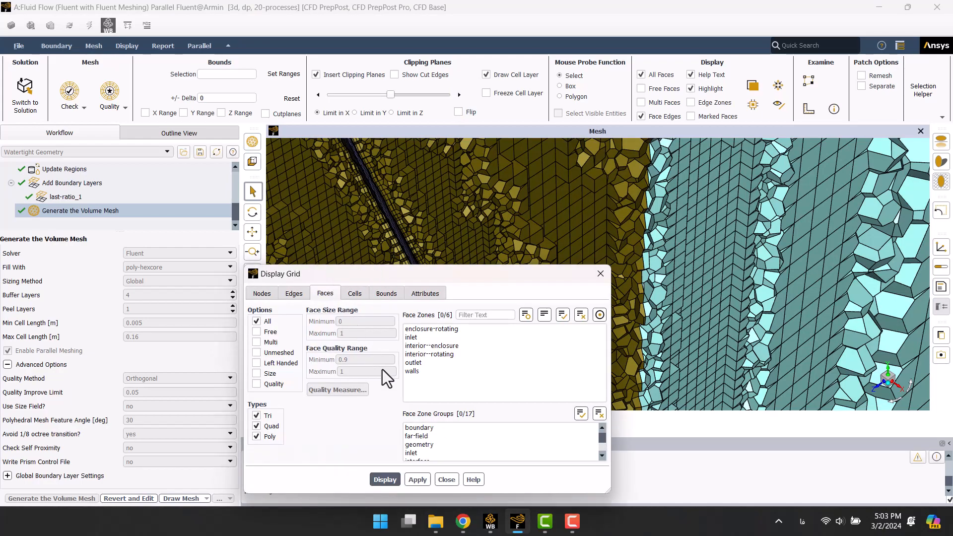
{"action": "left_click", "coordinate": [412, 371]}
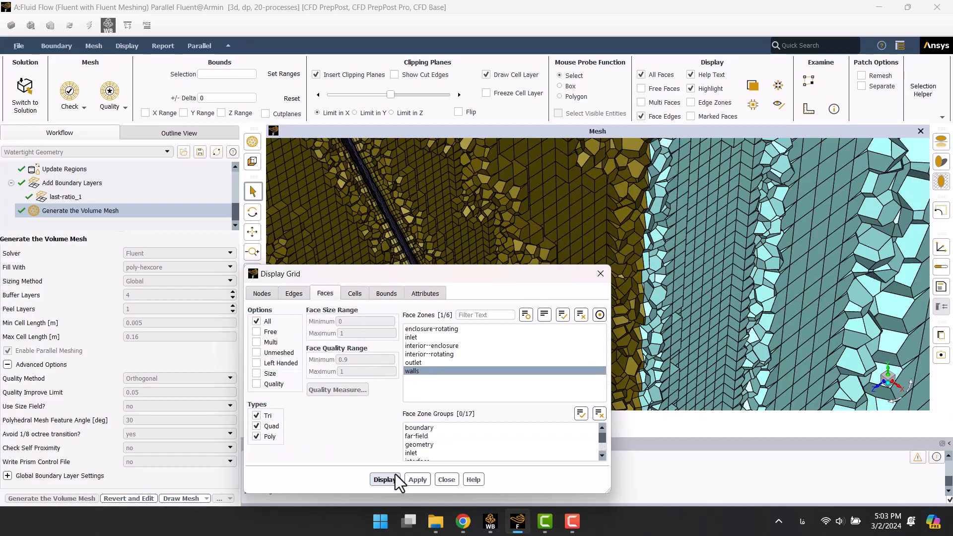
{"action": "left_click", "coordinate": [383, 479]}
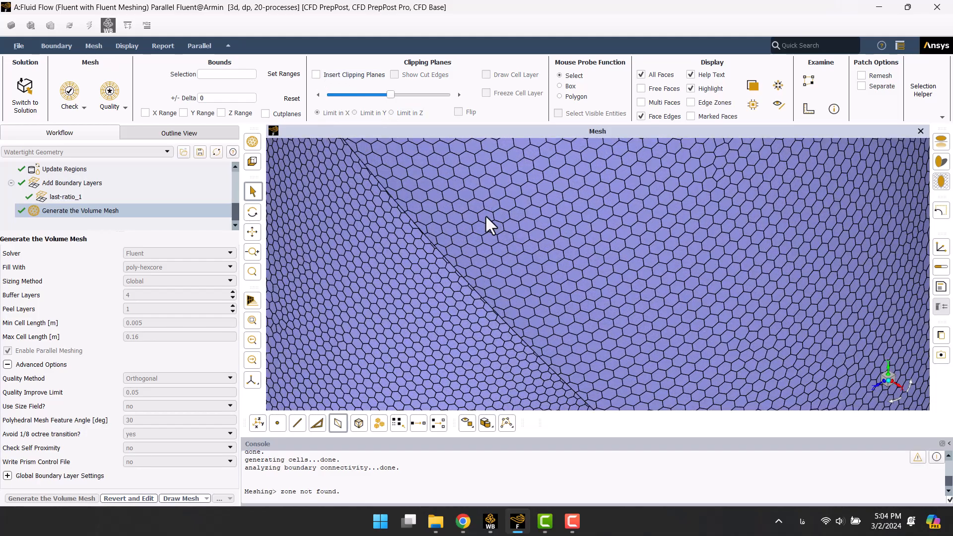
{"action": "left_click_drag", "start_coordinate": [489, 225], "coordinate": [638, 267]}
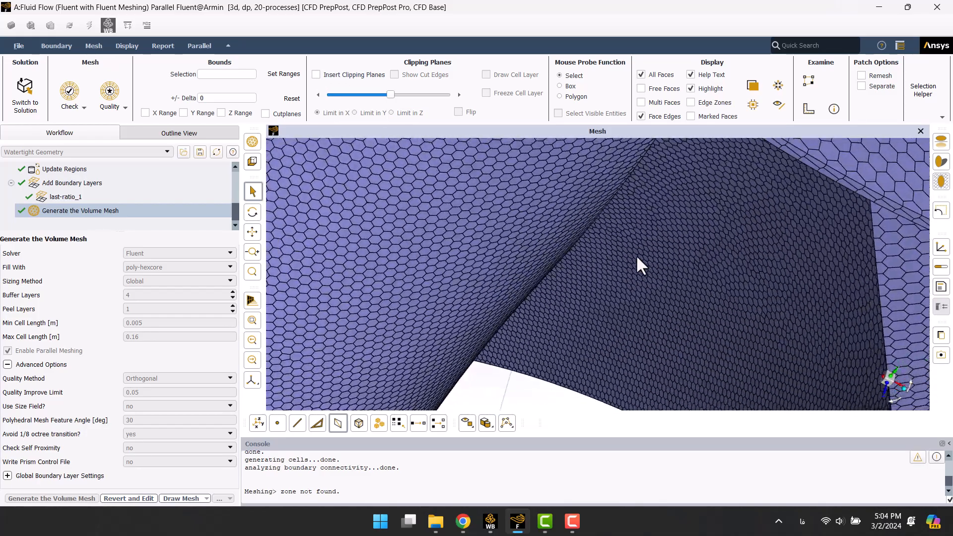
{"action": "left_click_drag", "start_coordinate": [639, 264], "coordinate": [790, 240]}
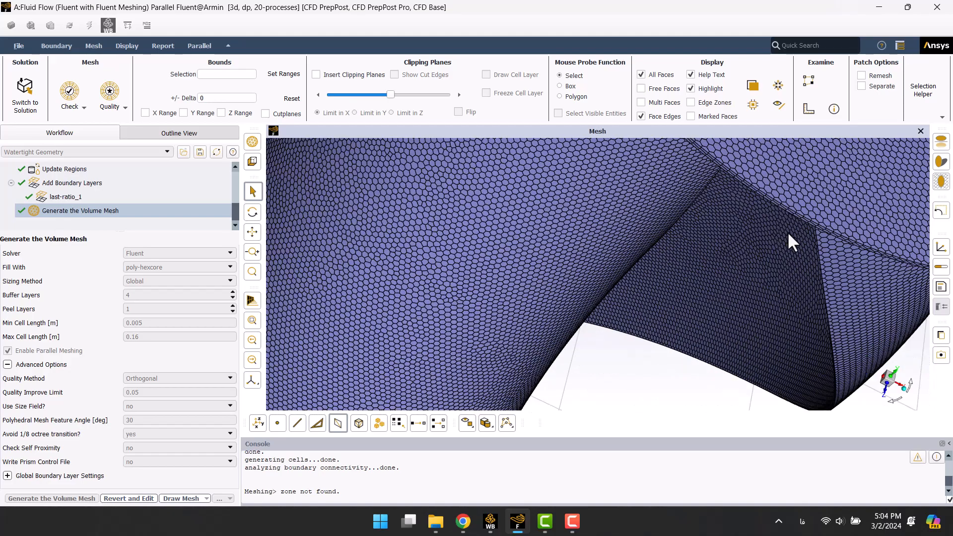